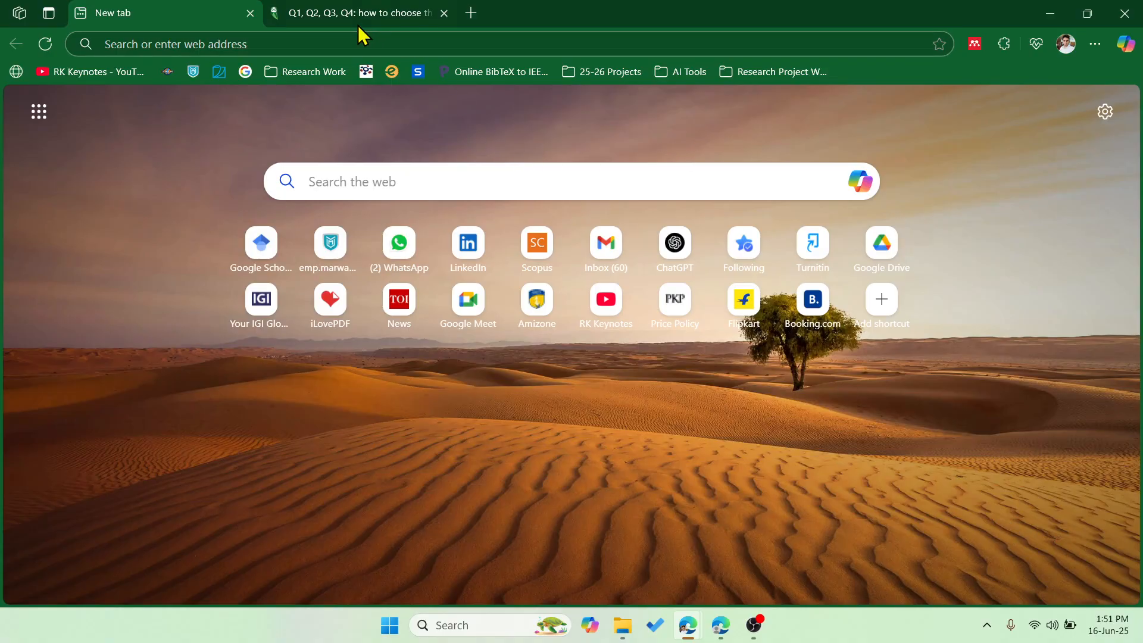
Open Scopus and go to its Sources listing of 48,473 journals with 2024 CiteScore
{"action": "left_click", "coordinate": [357, 13]}
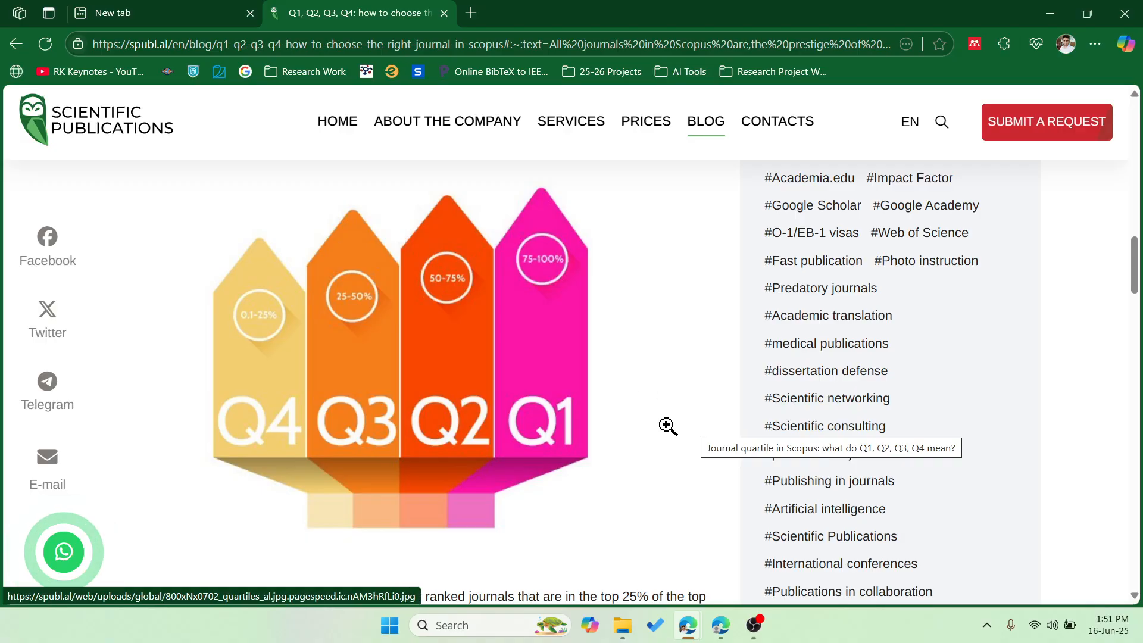
{"action": "mouse_move", "coordinate": [548, 279]}
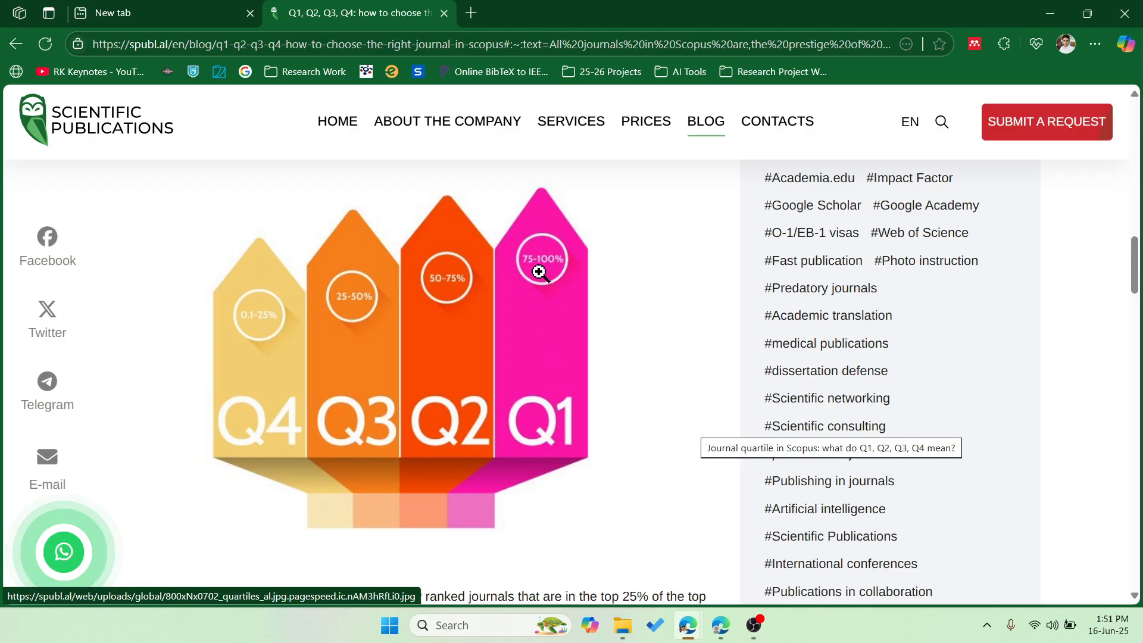
{"action": "mouse_move", "coordinate": [455, 292]}
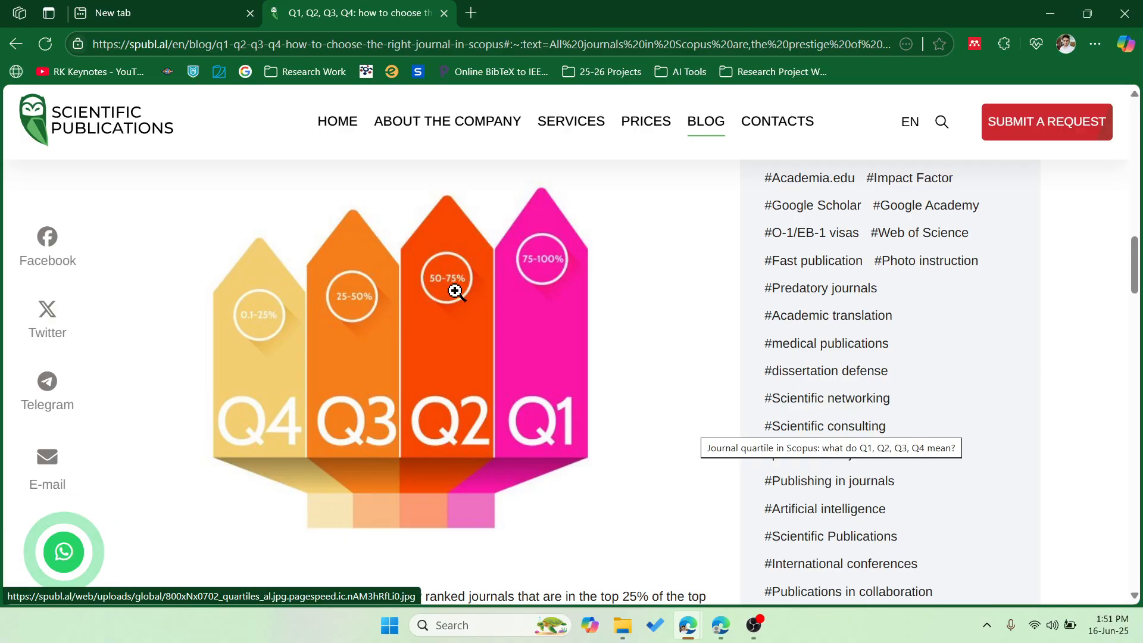
{"action": "mouse_move", "coordinate": [350, 324]}
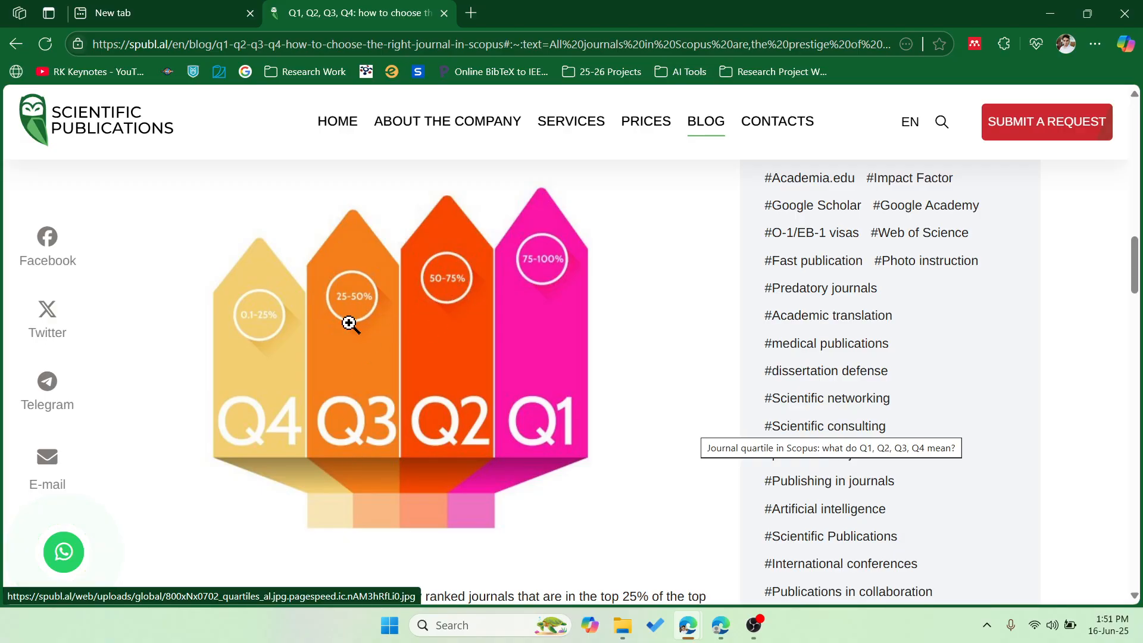
{"action": "mouse_move", "coordinate": [269, 377]}
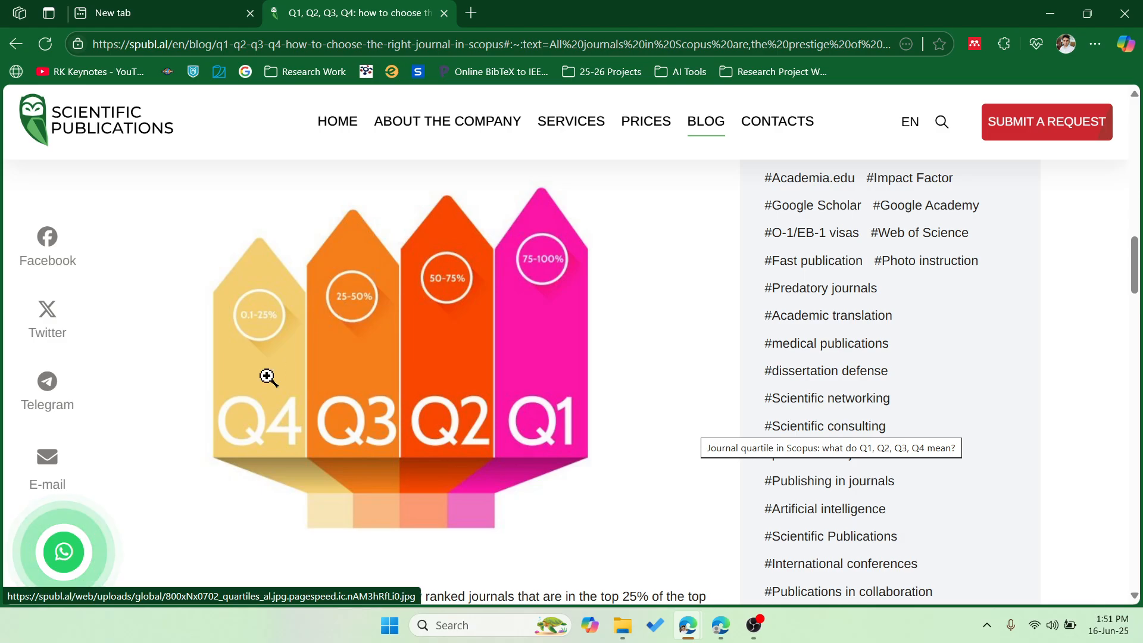
{"action": "mouse_move", "coordinate": [271, 333]}
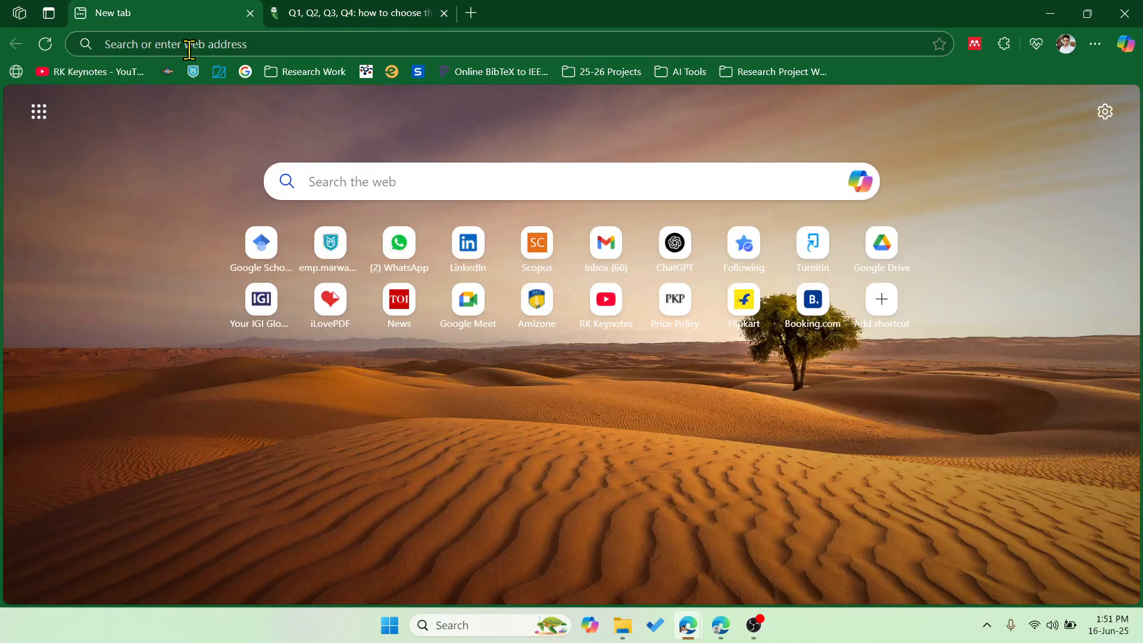
{"action": "type", "text": "scopus.com/search/form.uri?display=basic#basic"}
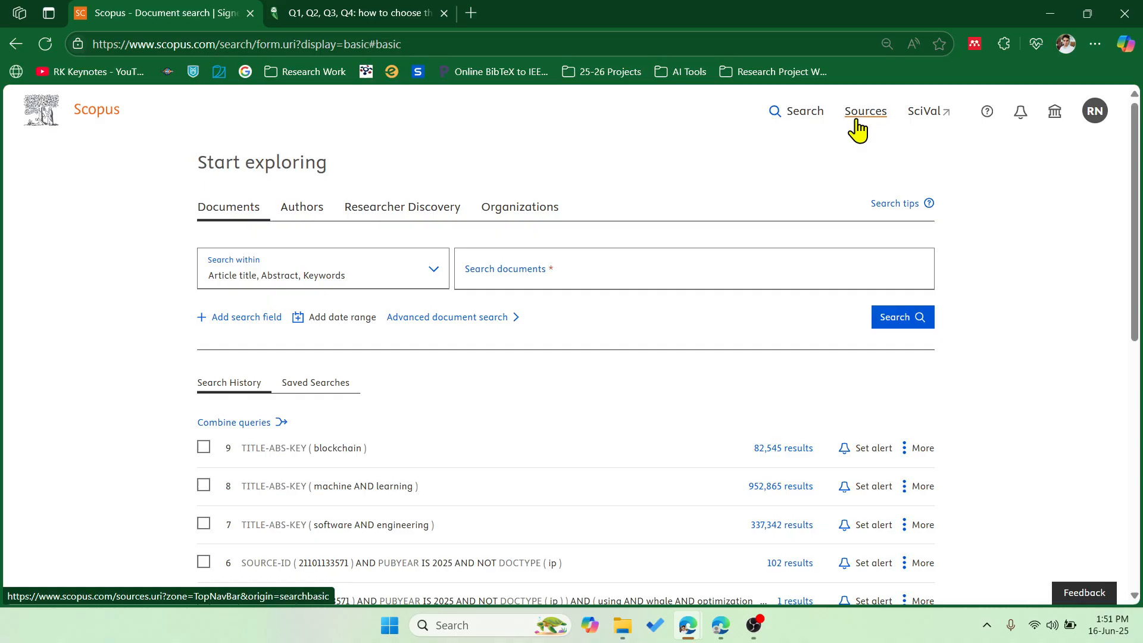
{"action": "left_click", "coordinate": [864, 111]}
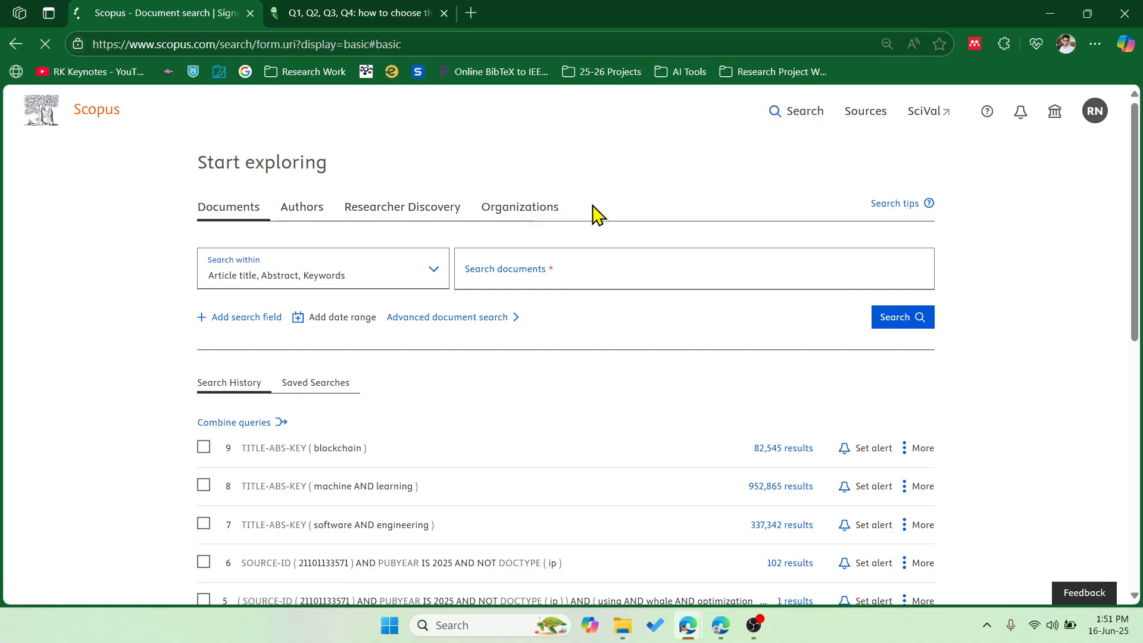
{"action": "left_click", "coordinate": [865, 111]}
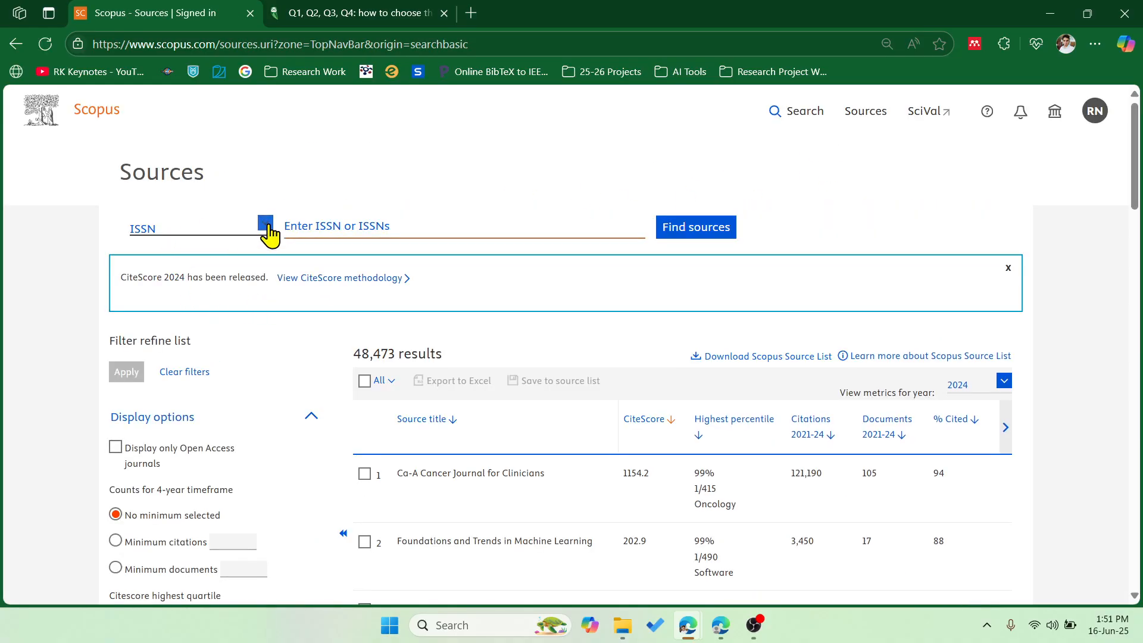
Search Scopus sources by title for 'Journal of Machine and Computing' and select the suggestion
{"action": "left_click", "coordinate": [265, 222]}
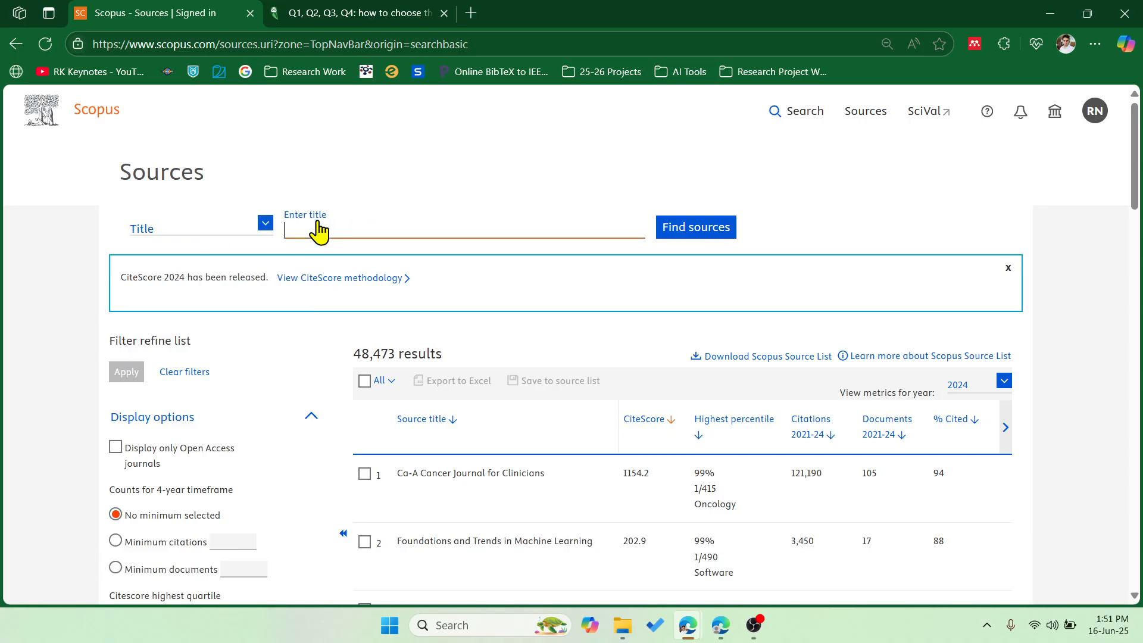
{"action": "type", "text": "Journal of Machine and Computing"}
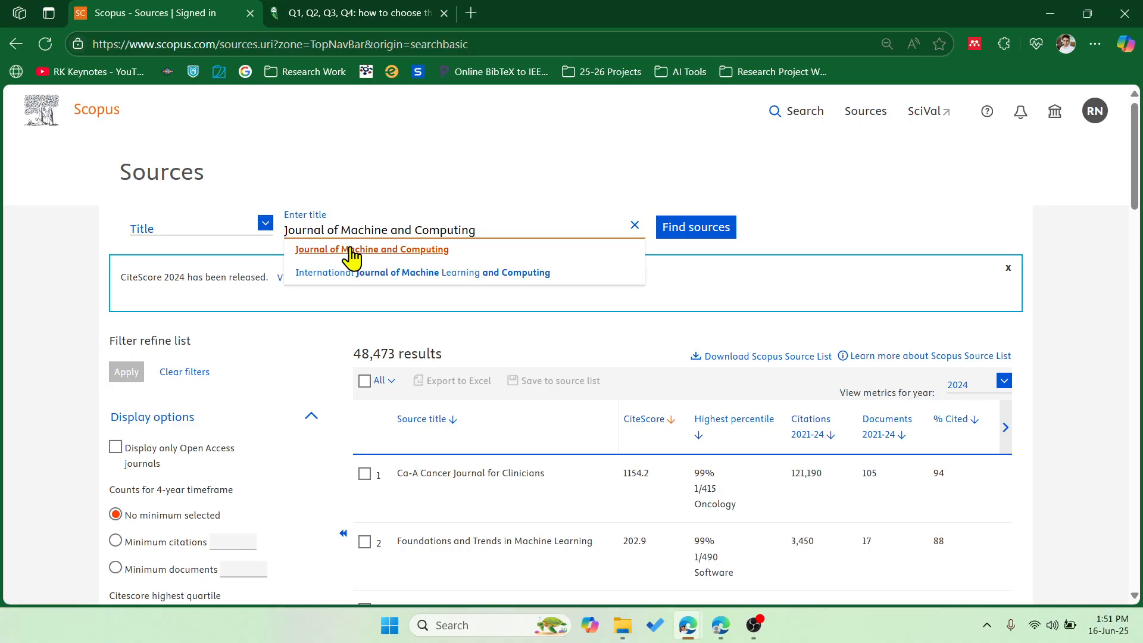
{"action": "left_click", "coordinate": [372, 249]}
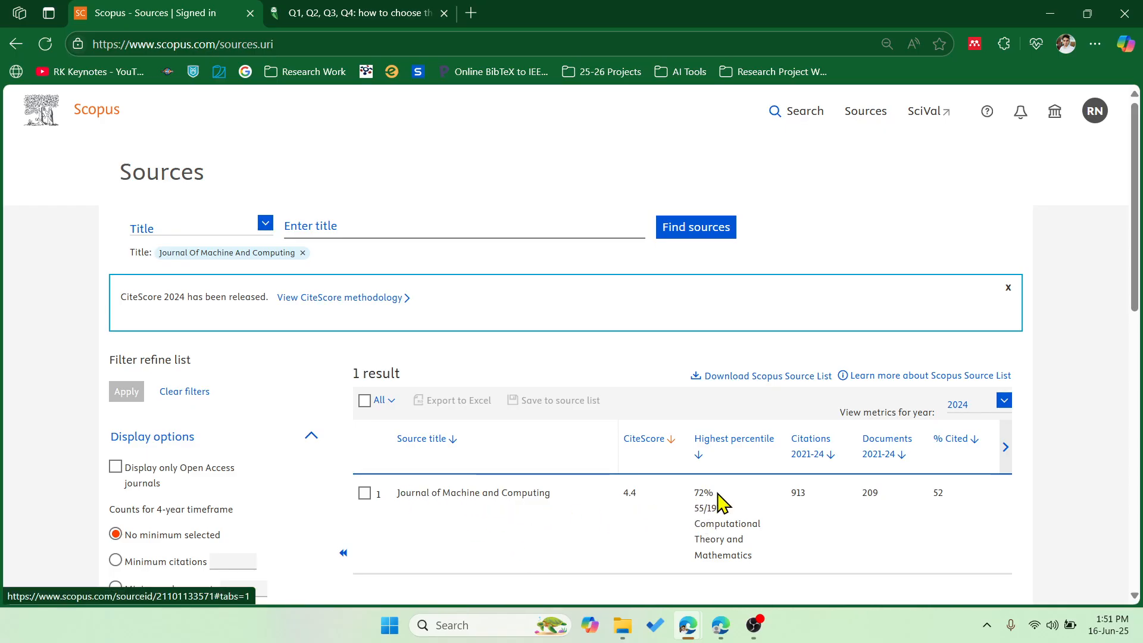
{"action": "mouse_move", "coordinate": [675, 510]}
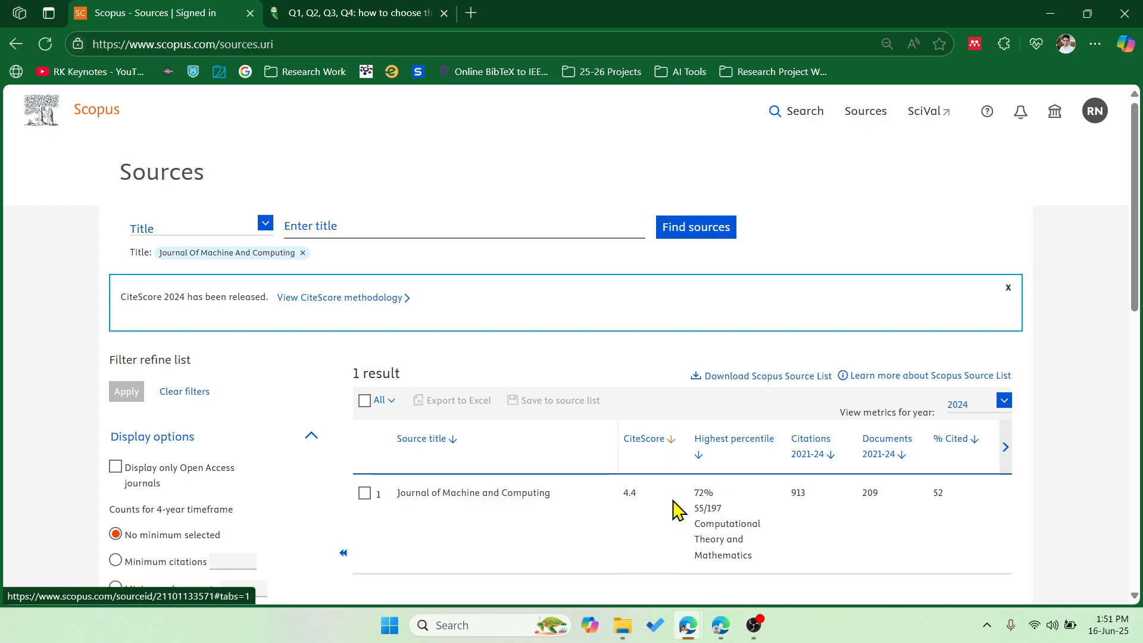
{"action": "mouse_move", "coordinate": [693, 526]}
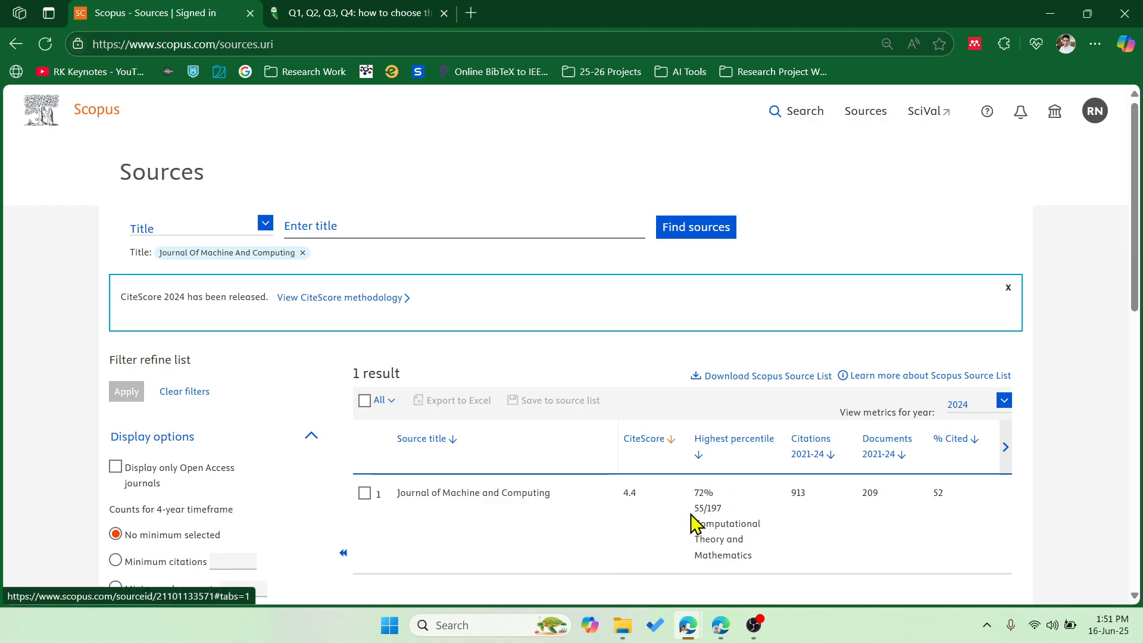
{"action": "mouse_move", "coordinate": [685, 496]}
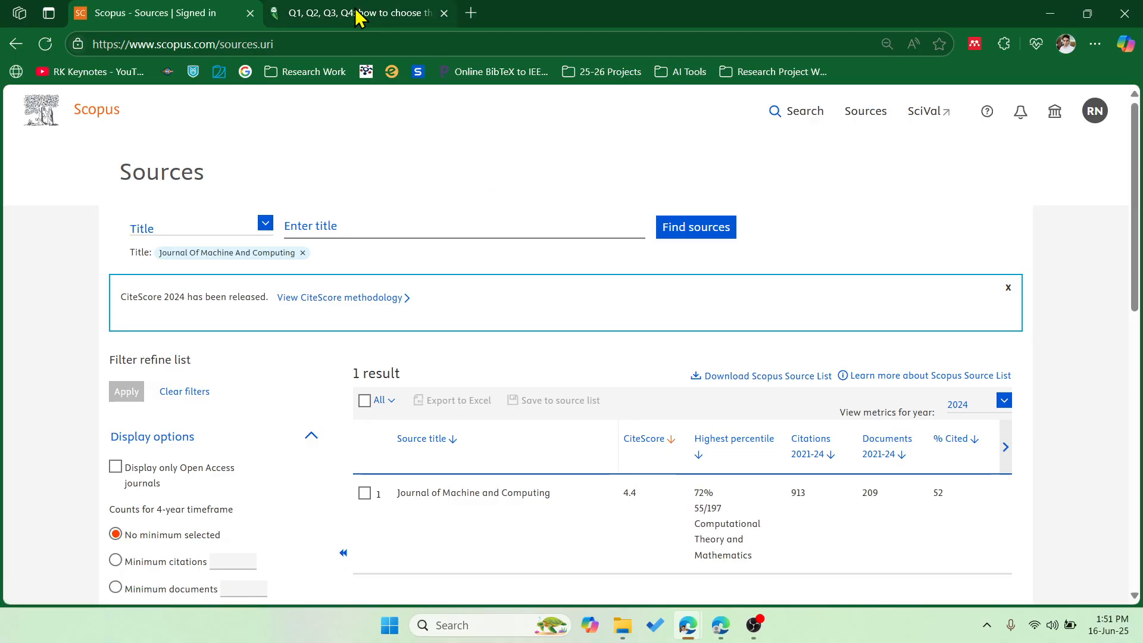
{"action": "left_click", "coordinate": [358, 13]}
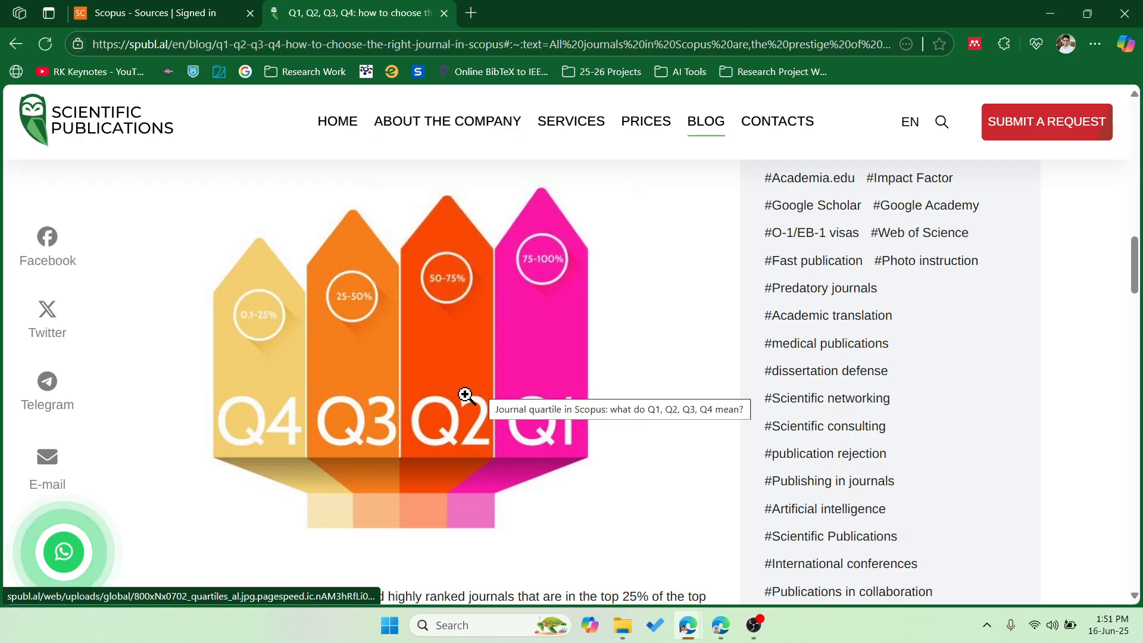
{"action": "left_click", "coordinate": [145, 13]}
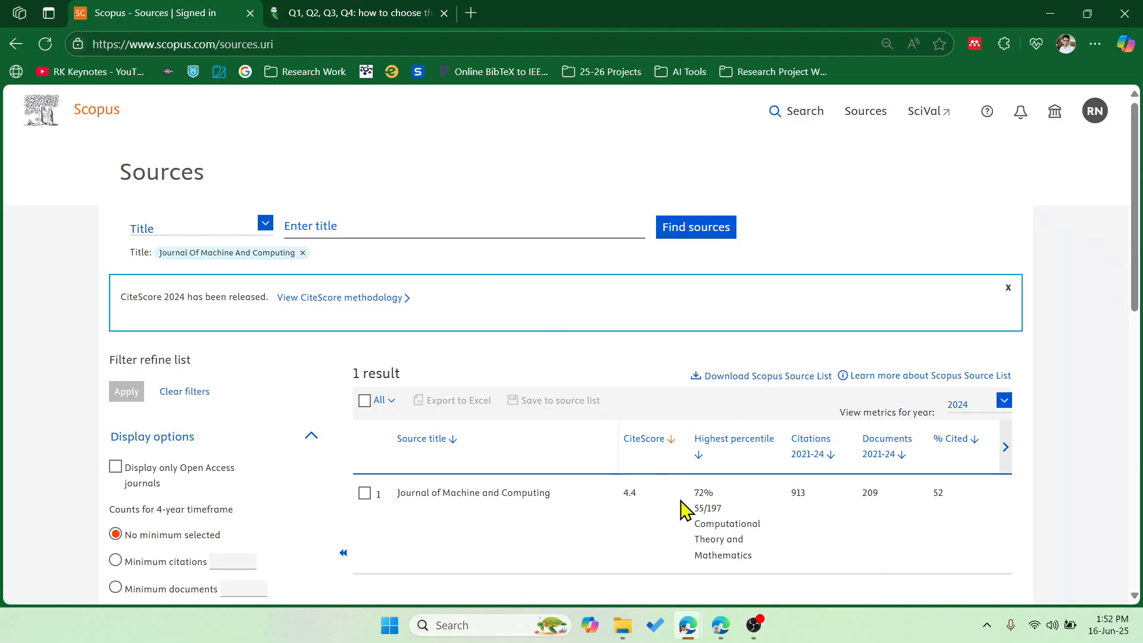
{"action": "mouse_move", "coordinate": [728, 481]}
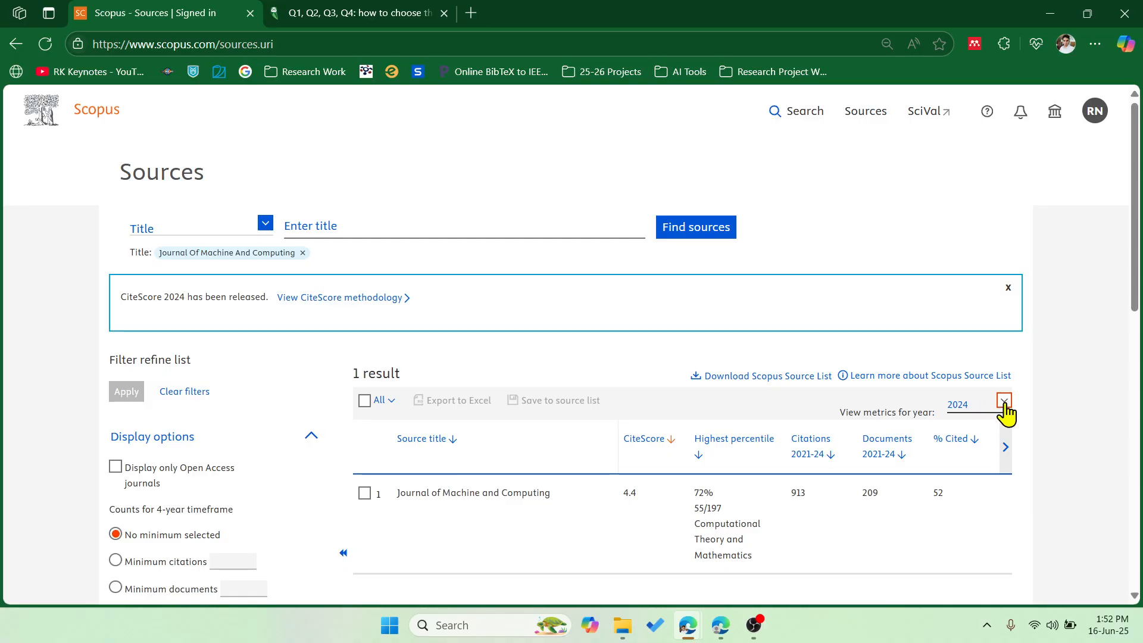
{"action": "left_click", "coordinate": [1004, 401]}
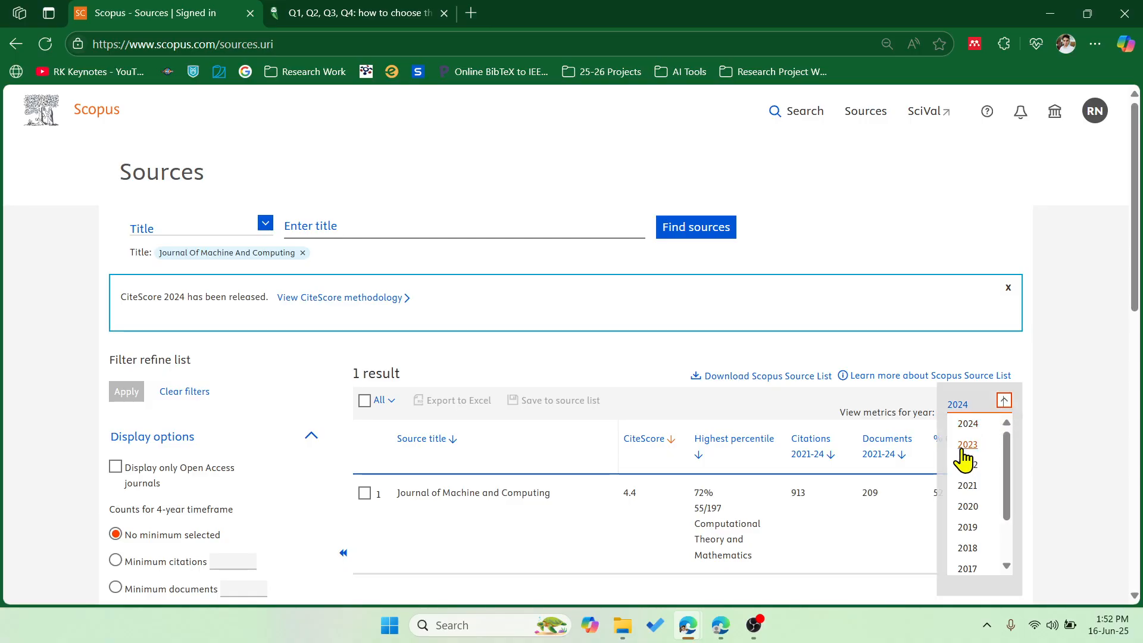
{"action": "left_click", "coordinate": [968, 444]}
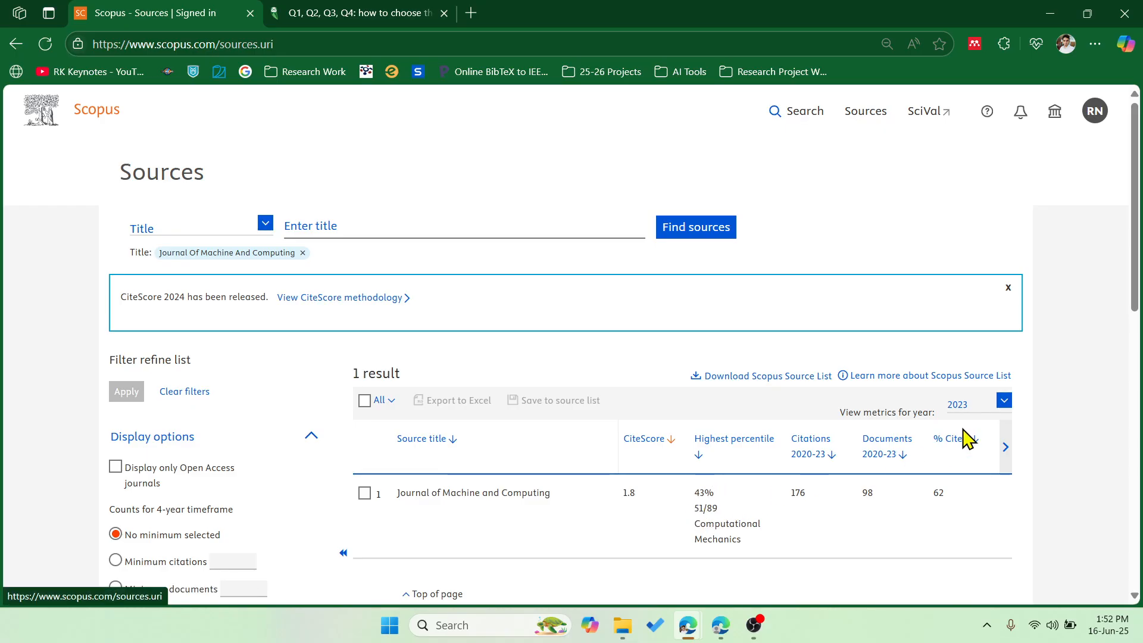
{"action": "left_click", "coordinate": [1004, 401]}
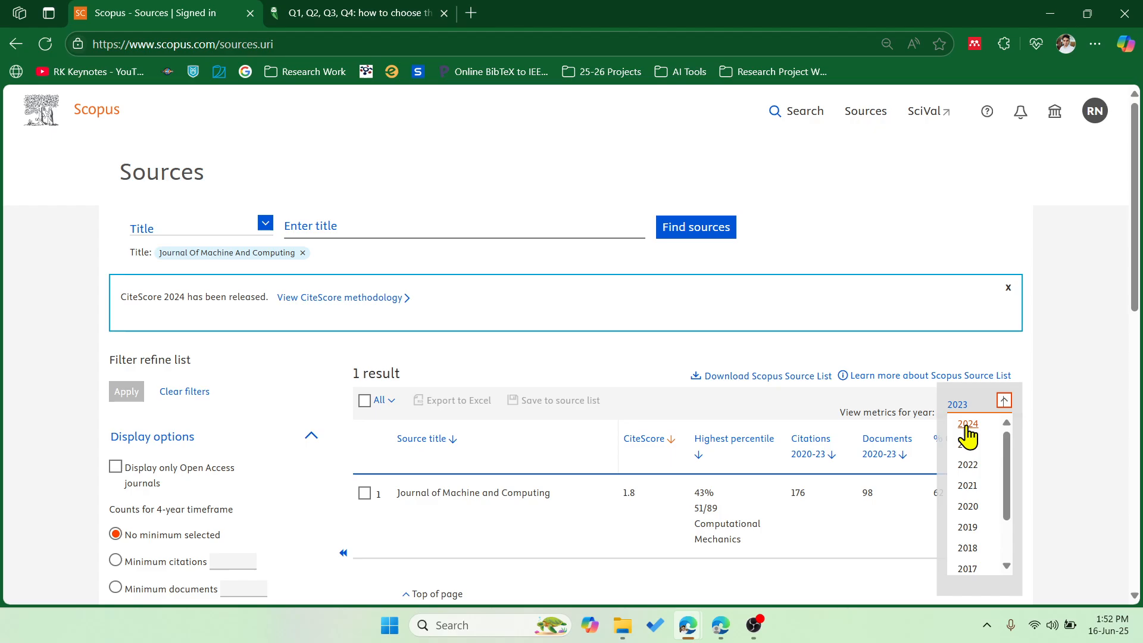
{"action": "left_click", "coordinate": [968, 424]}
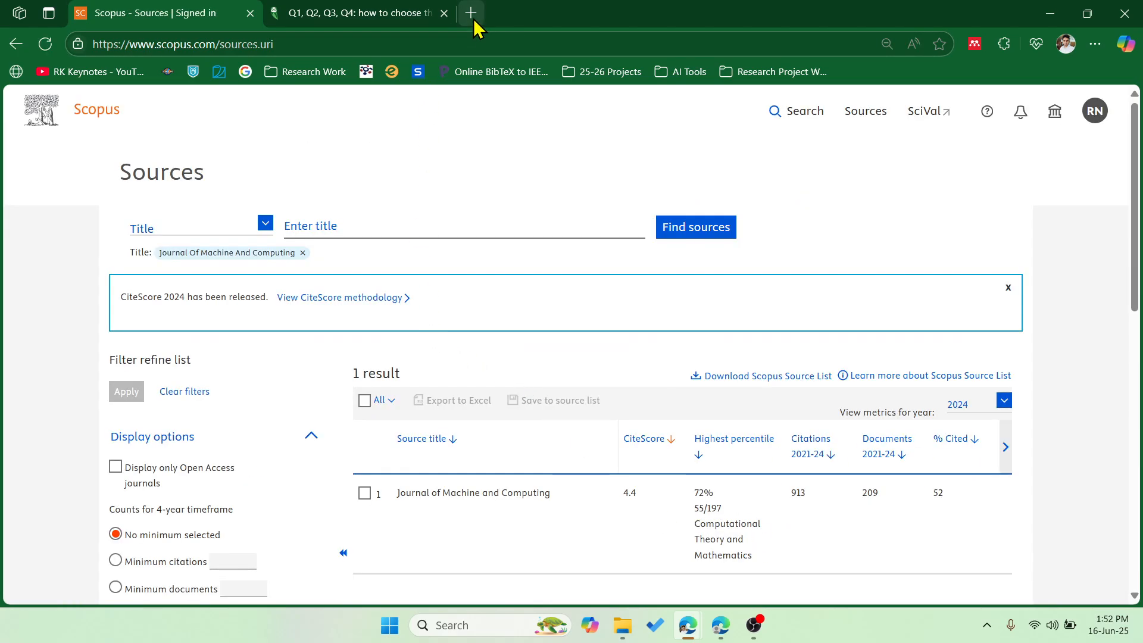
In a new tab, search SCImago for Journal of Machine and Computing and open its entry
{"action": "left_click", "coordinate": [470, 12]}
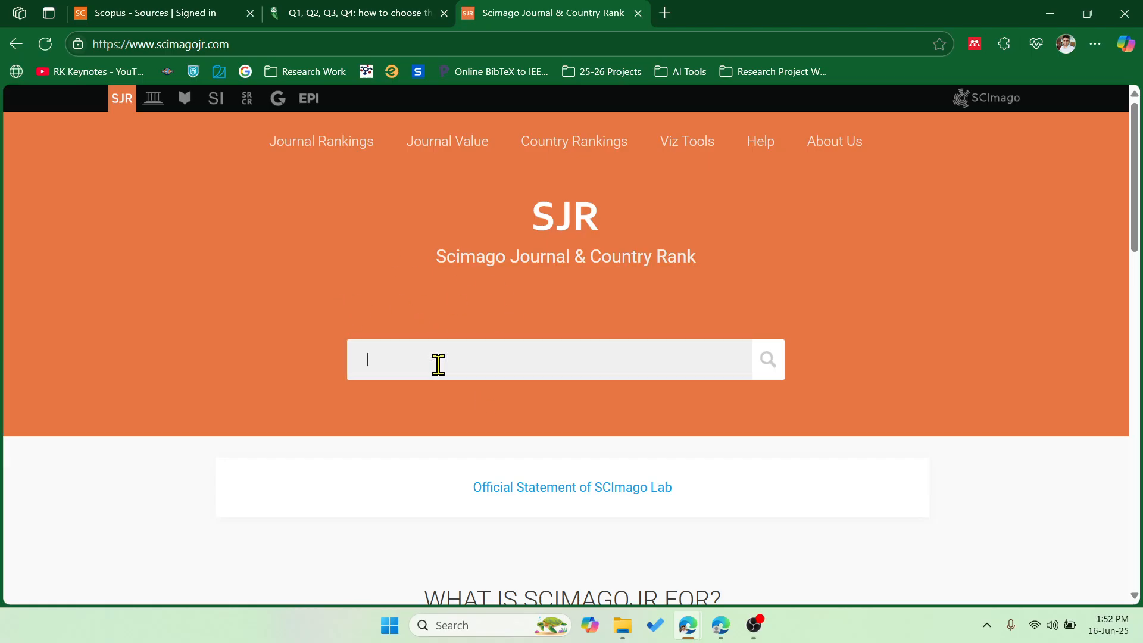
{"action": "type", "text": "Journal of Machine and Computing"}
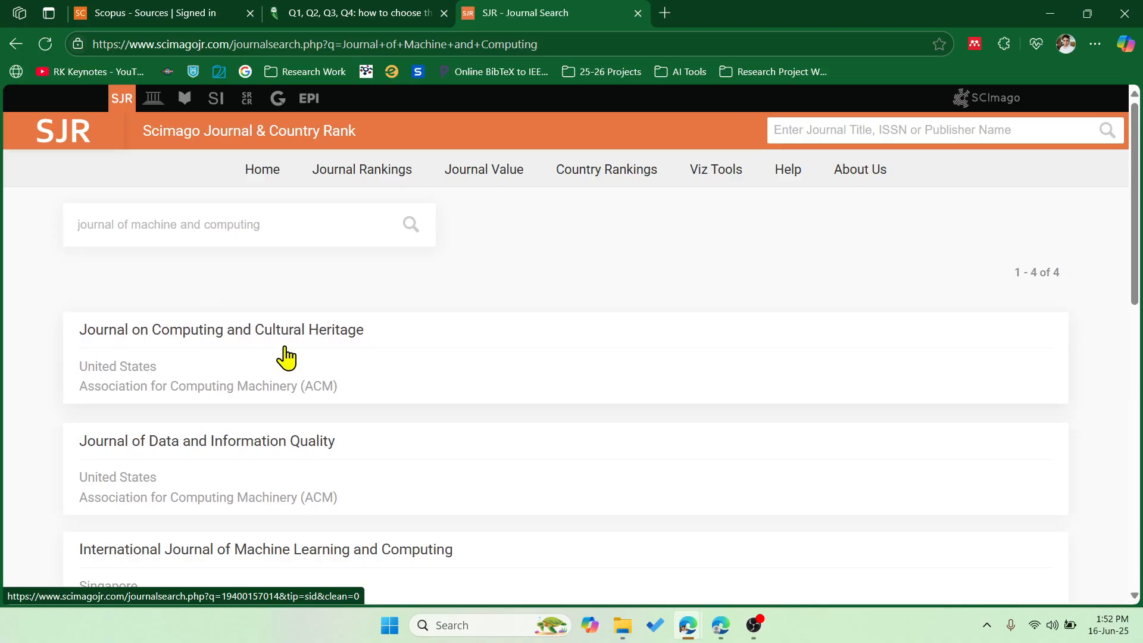
{"action": "scroll", "scroll_direction": "down", "scroll_amount": 3}
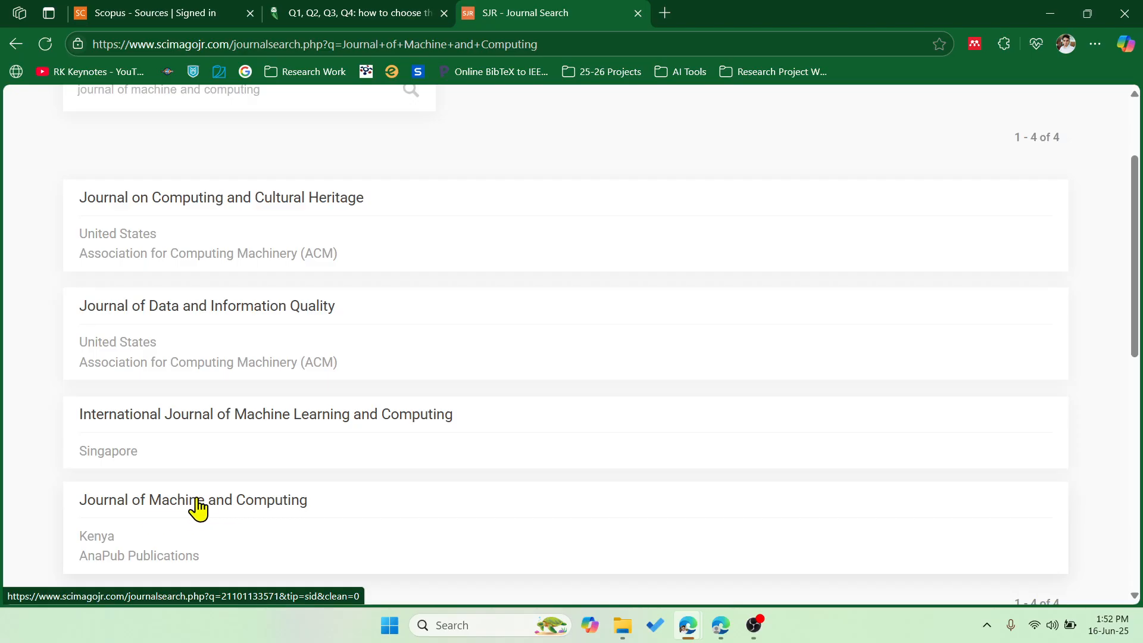
{"action": "left_click", "coordinate": [193, 500]}
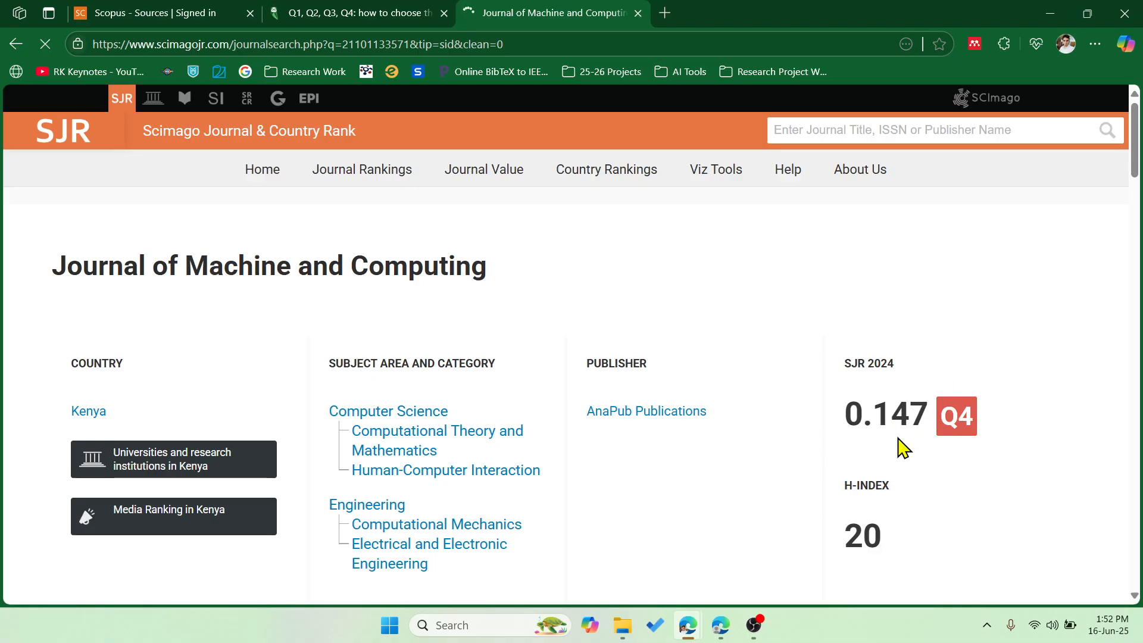
Check the Q4 quartiles chart, then go back to the Scopus sources results
{"action": "scroll", "scroll_direction": "down", "scroll_amount": 3}
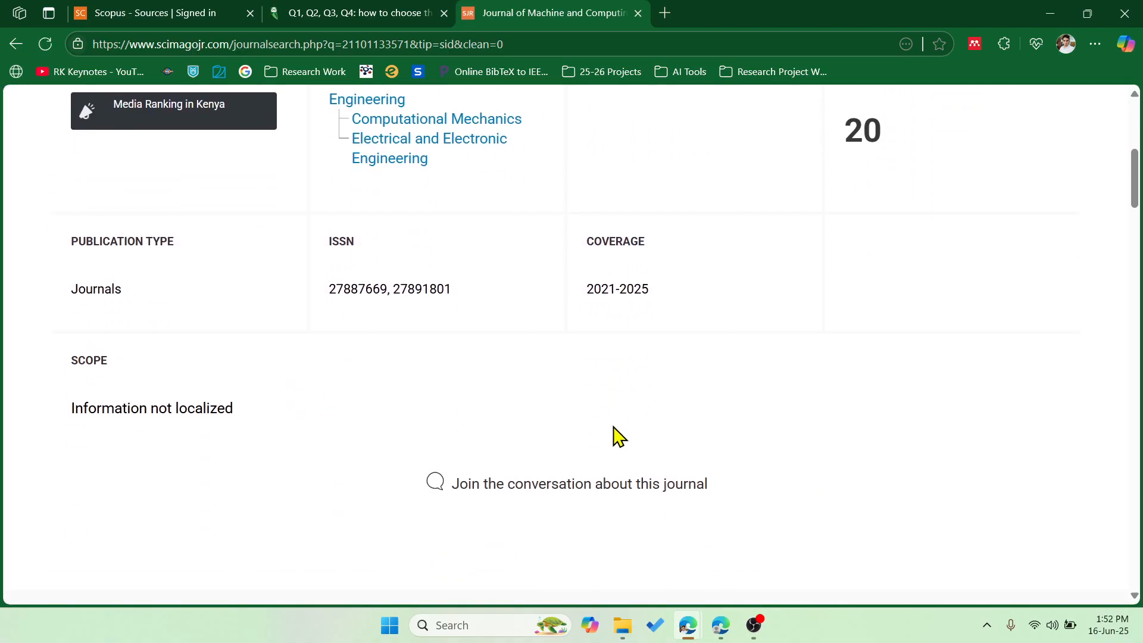
{"action": "scroll", "scroll_direction": "down", "scroll_amount": 3}
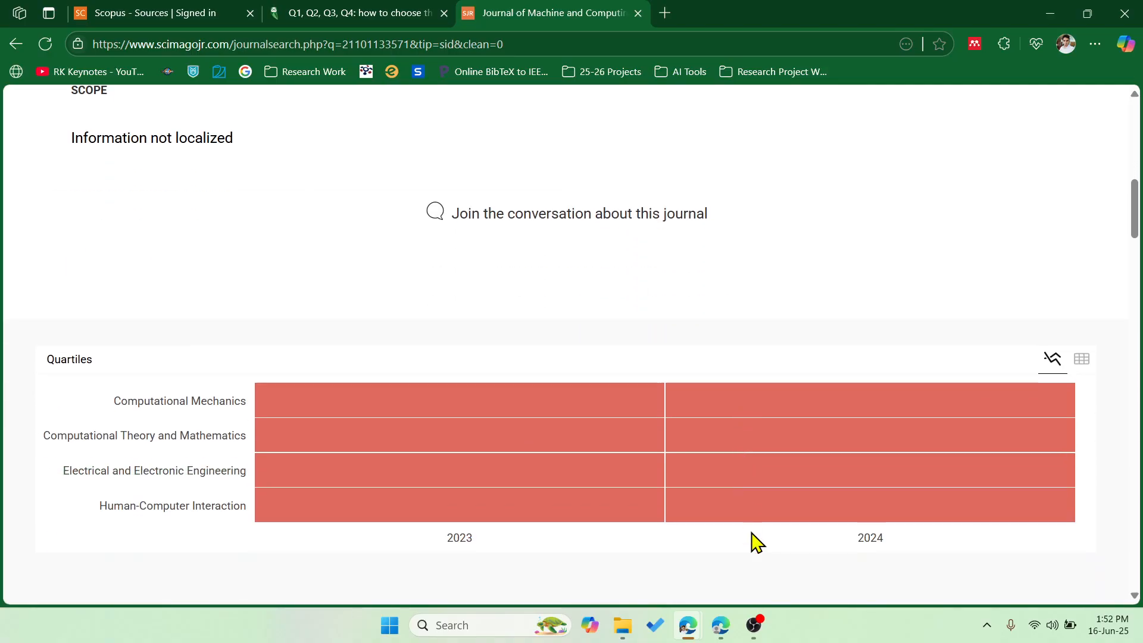
{"action": "mouse_move", "coordinate": [459, 488]}
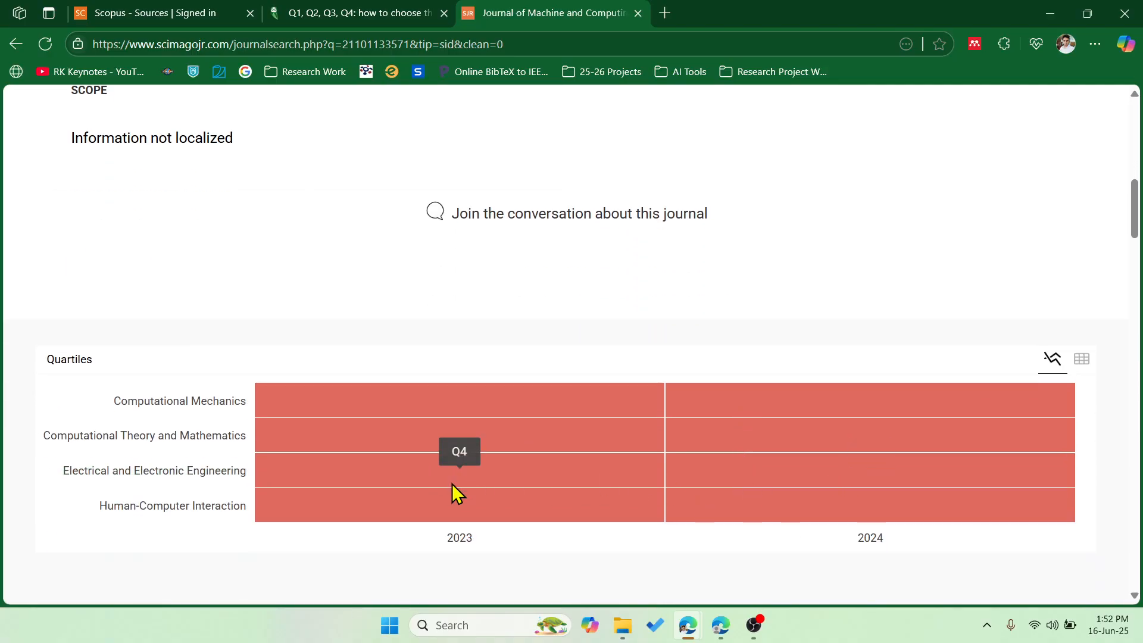
{"action": "scroll", "scroll_direction": "up", "scroll_amount": 3}
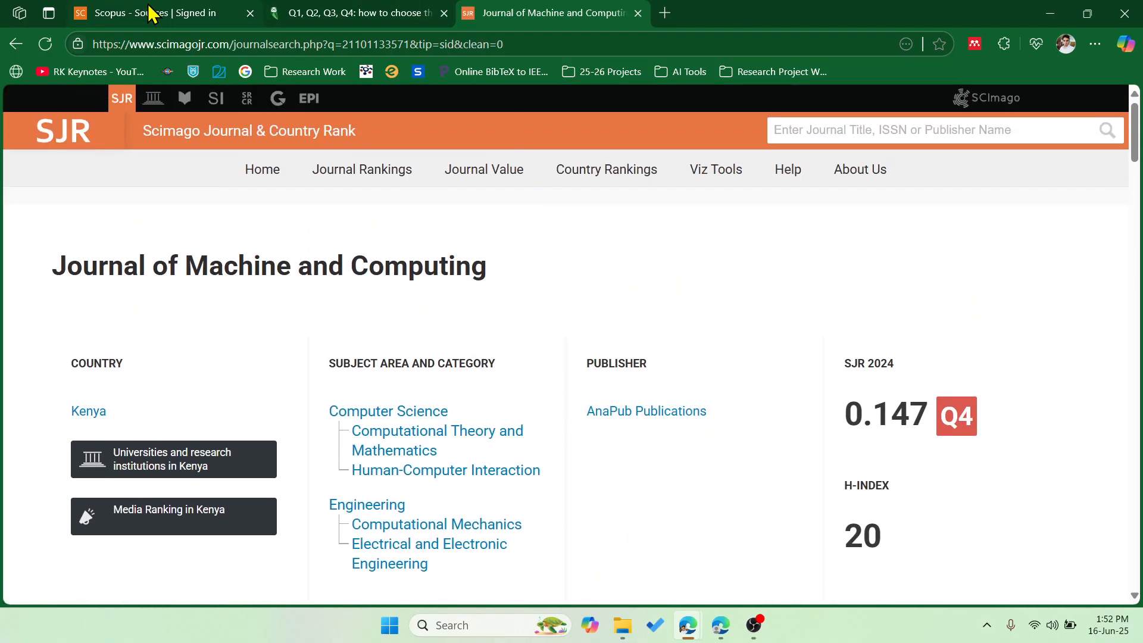
{"action": "left_click", "coordinate": [146, 13]}
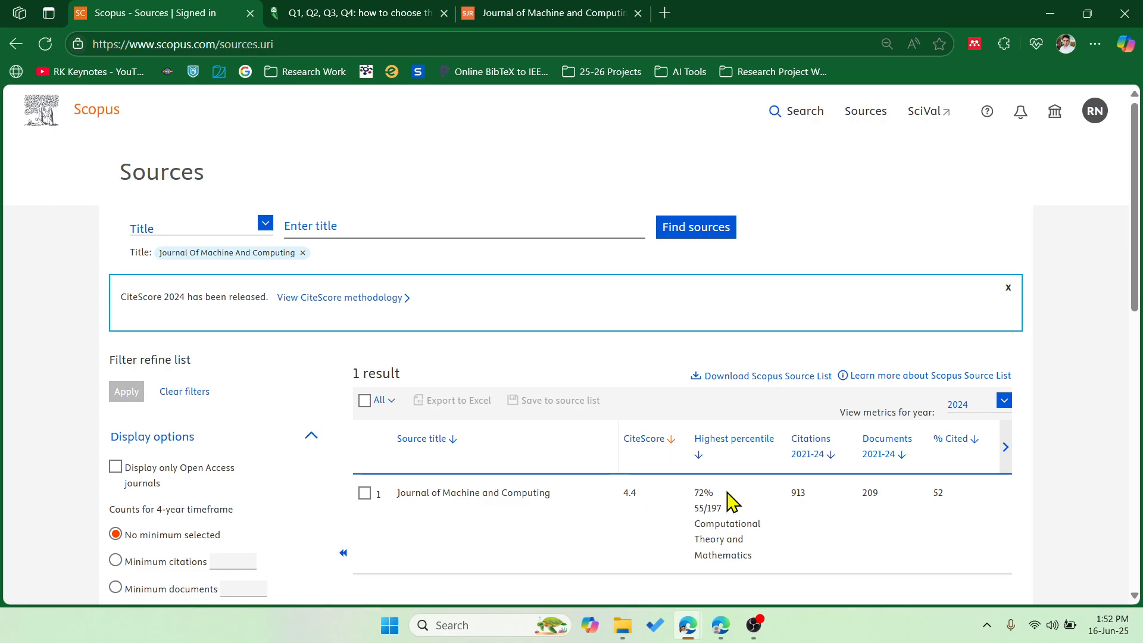
{"action": "mouse_move", "coordinate": [718, 518]}
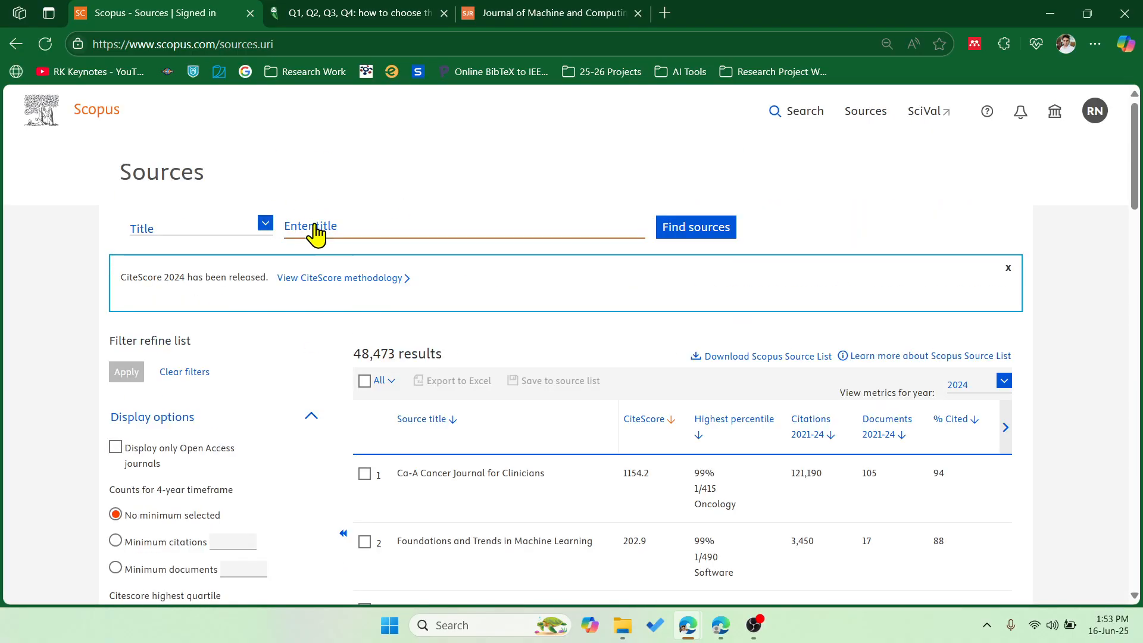
Enter the Artificial Intelligence Review title in the Scopus Sources title search
{"action": "type", "text": "a"}
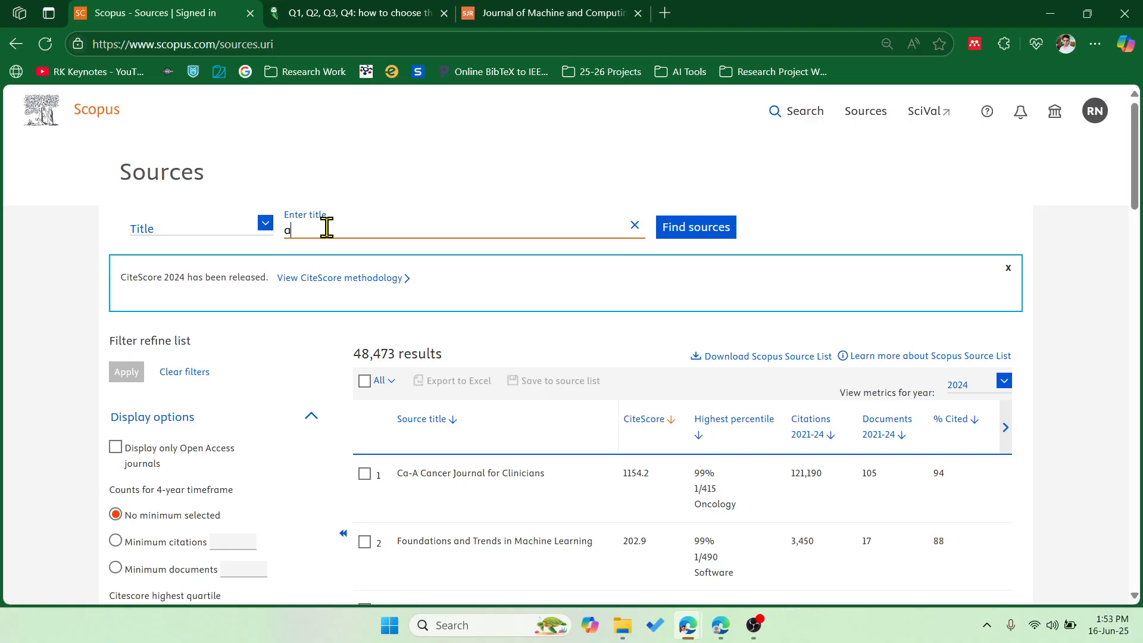
{"action": "type", "text": "rtific"}
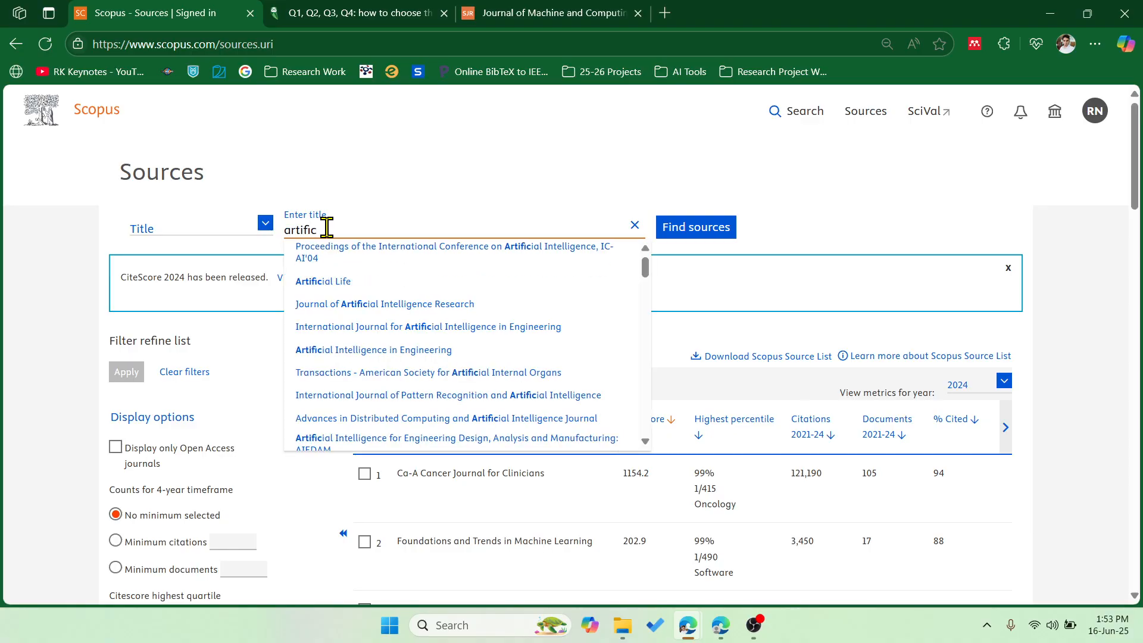
{"action": "type", "text": "ial Intelligence in Engineering"}
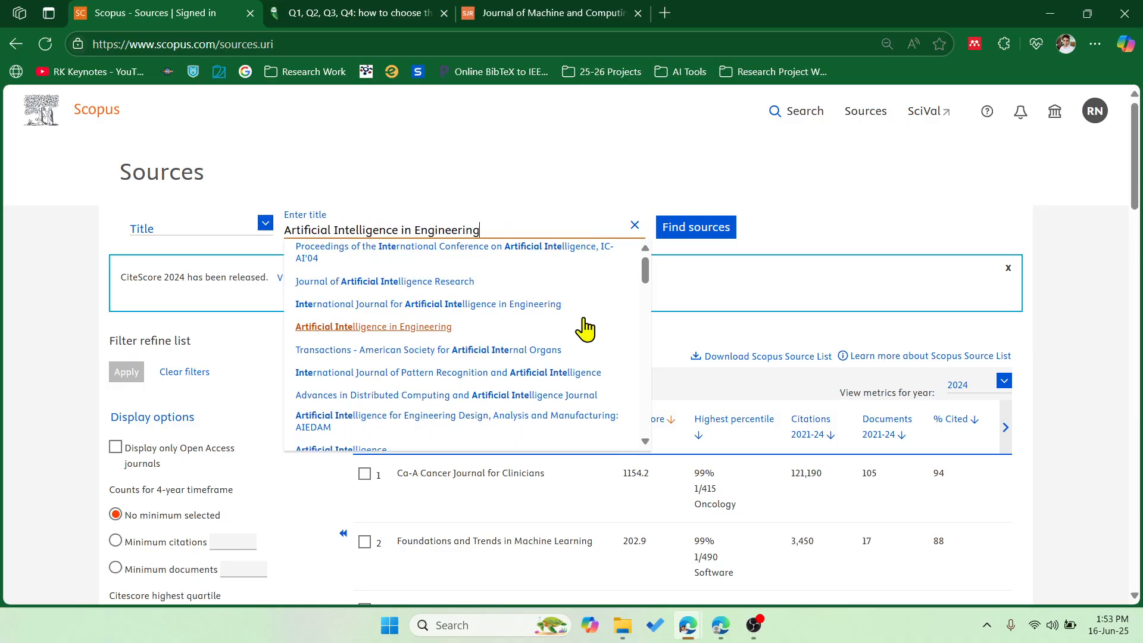
{"action": "key", "text": "Backspace"}
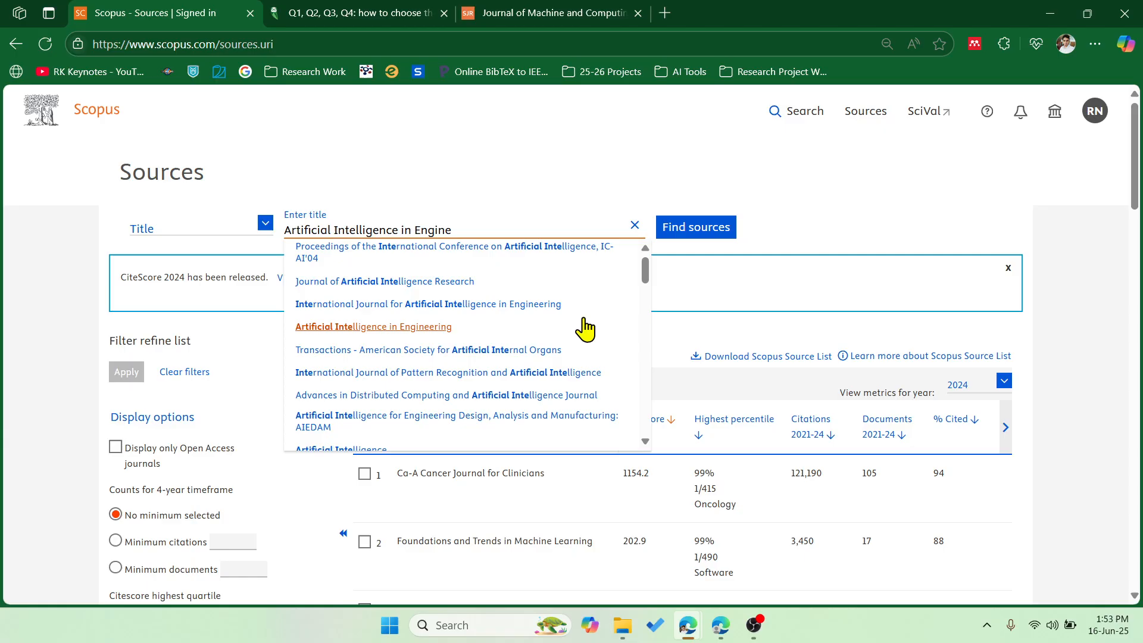
{"action": "type", "text": "ering"}
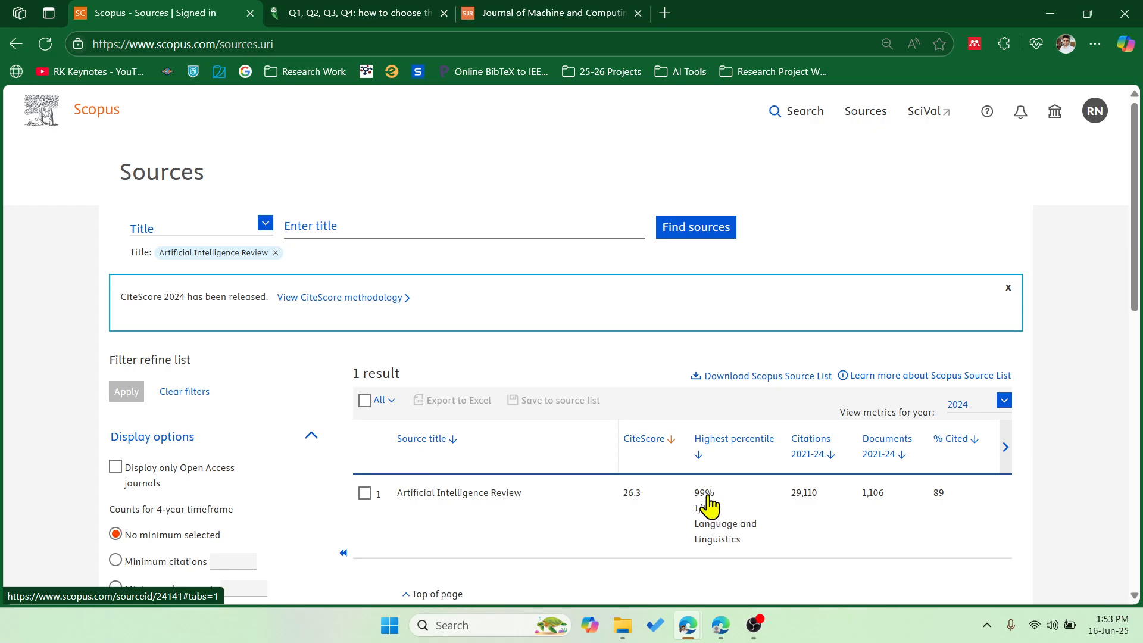
Open Artificial Intelligence Review's source details for ISSN 0269-2821, then switch to SCImago
{"action": "left_click", "coordinate": [458, 492]}
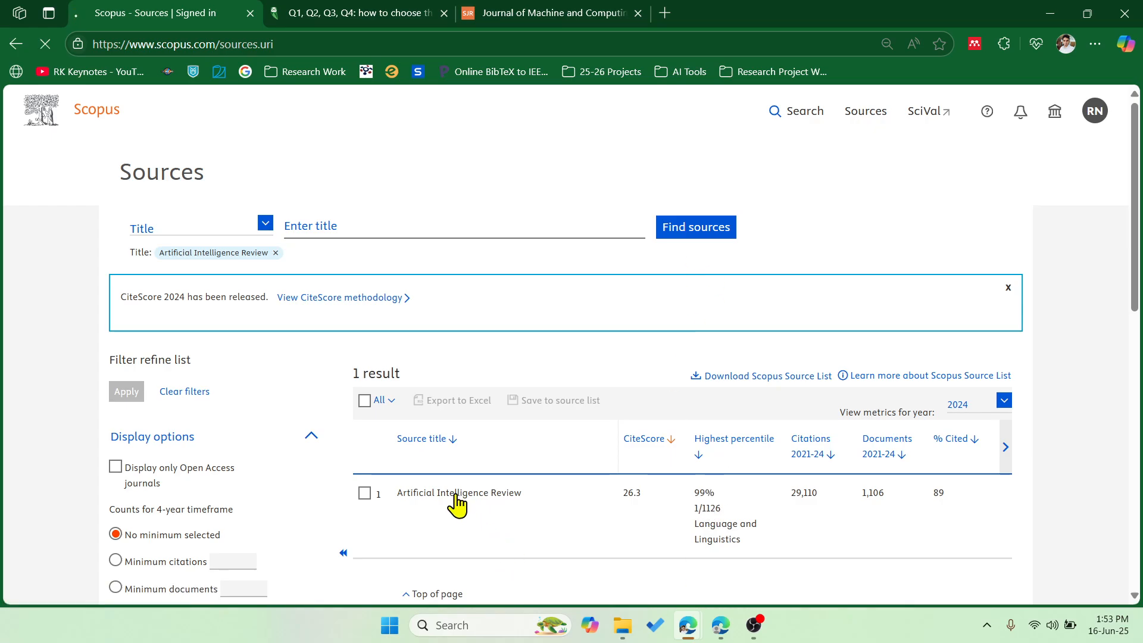
{"action": "left_click", "coordinate": [459, 493]}
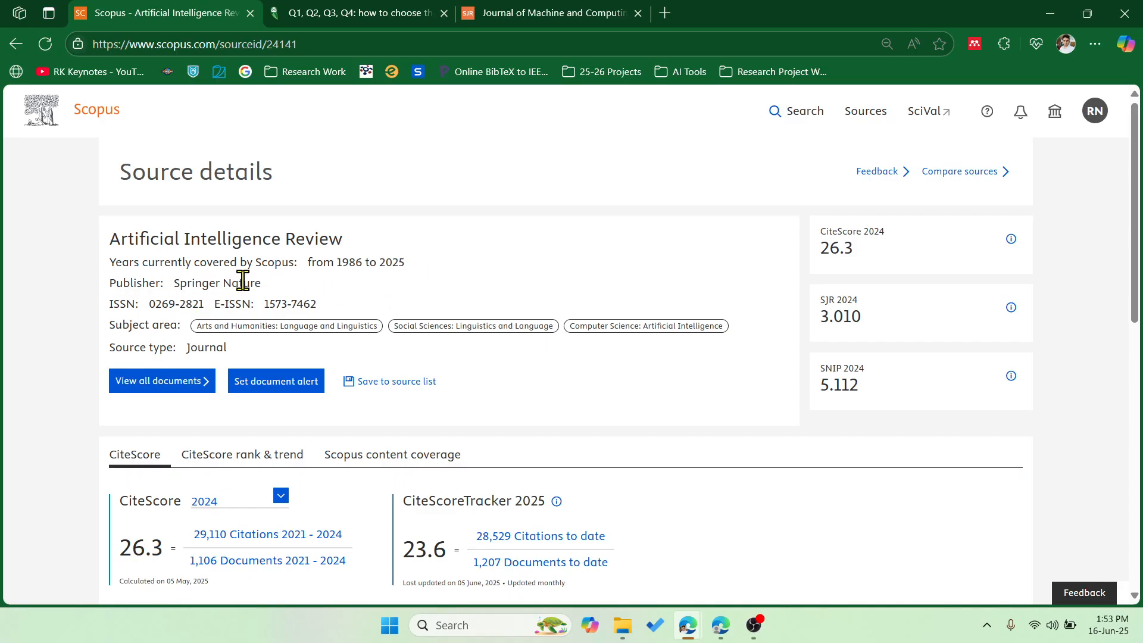
{"action": "mouse_move", "coordinate": [211, 312]}
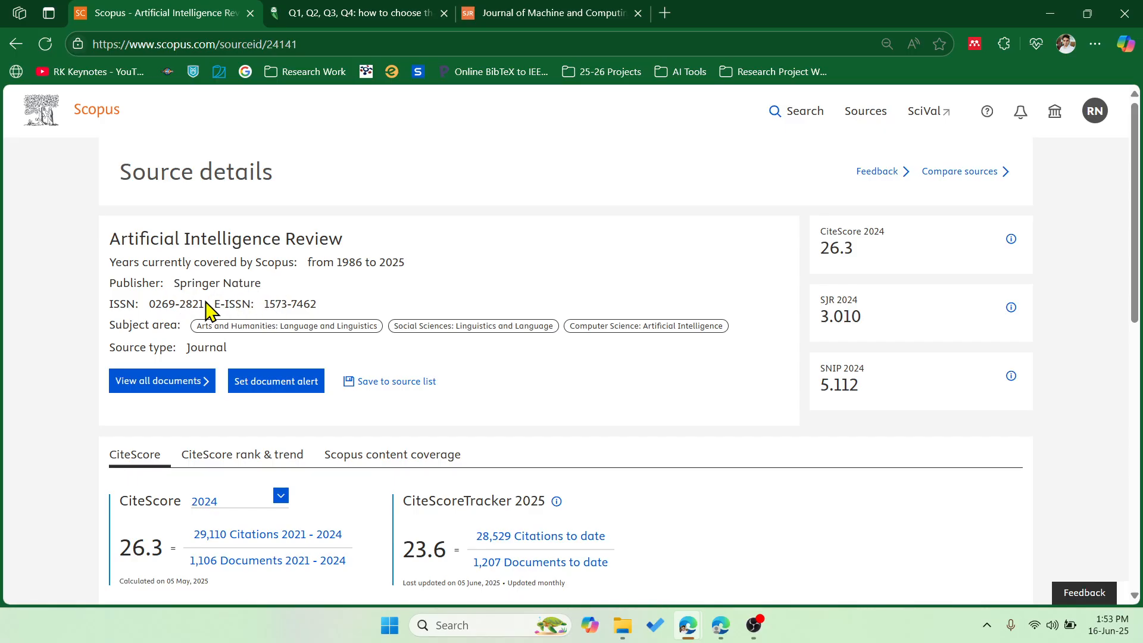
{"action": "left_click", "coordinate": [552, 12]}
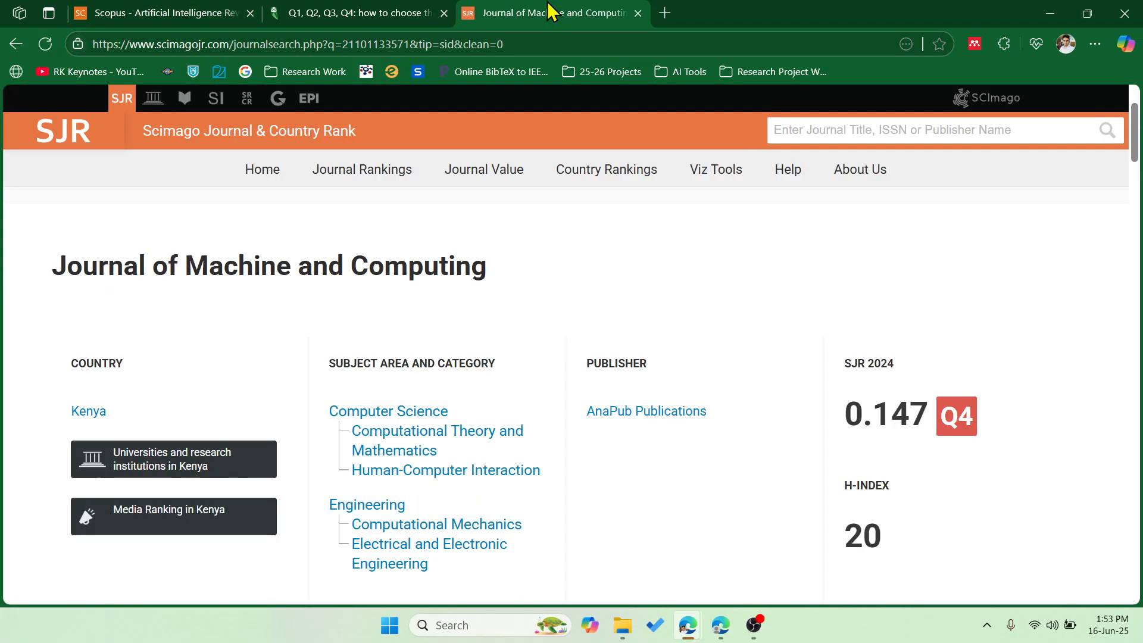
Search SCImago by ISSN 0269-2821 and view Artificial Intelligence Review's Q1 quartile history
{"action": "type", "text": "0269-2821"}
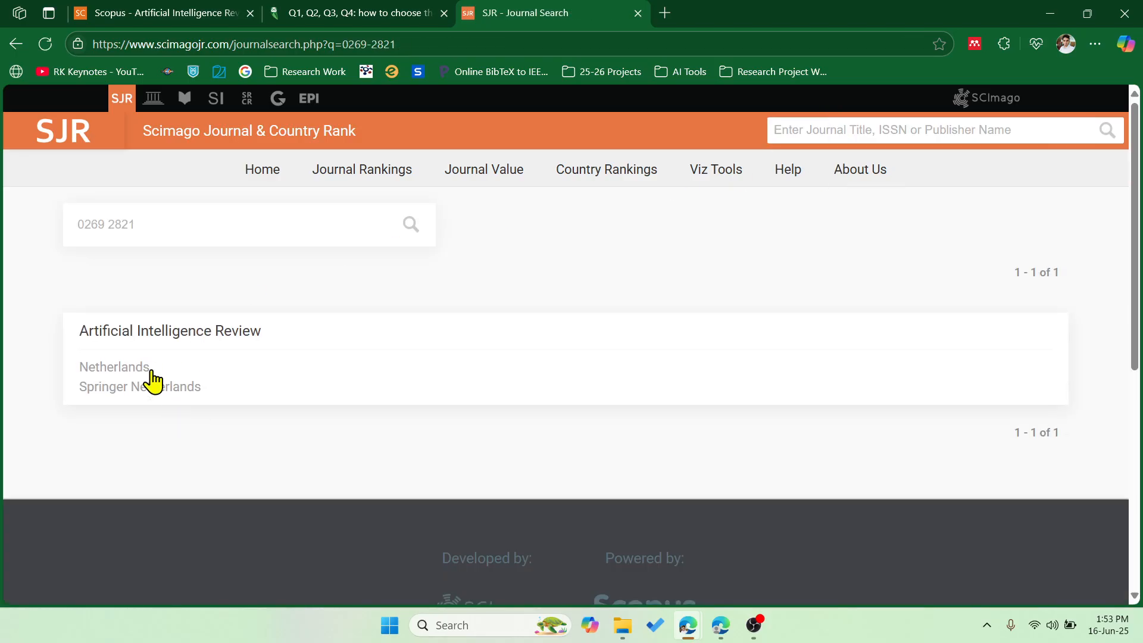
{"action": "left_click", "coordinate": [169, 330]}
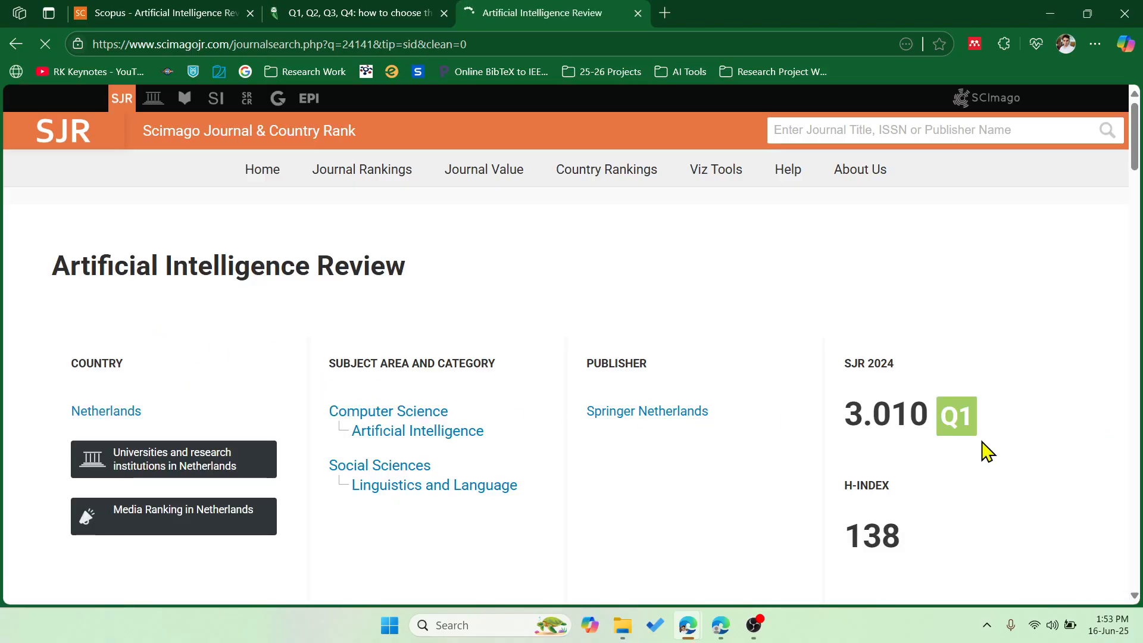
{"action": "scroll", "scroll_direction": "down", "scroll_amount": 3}
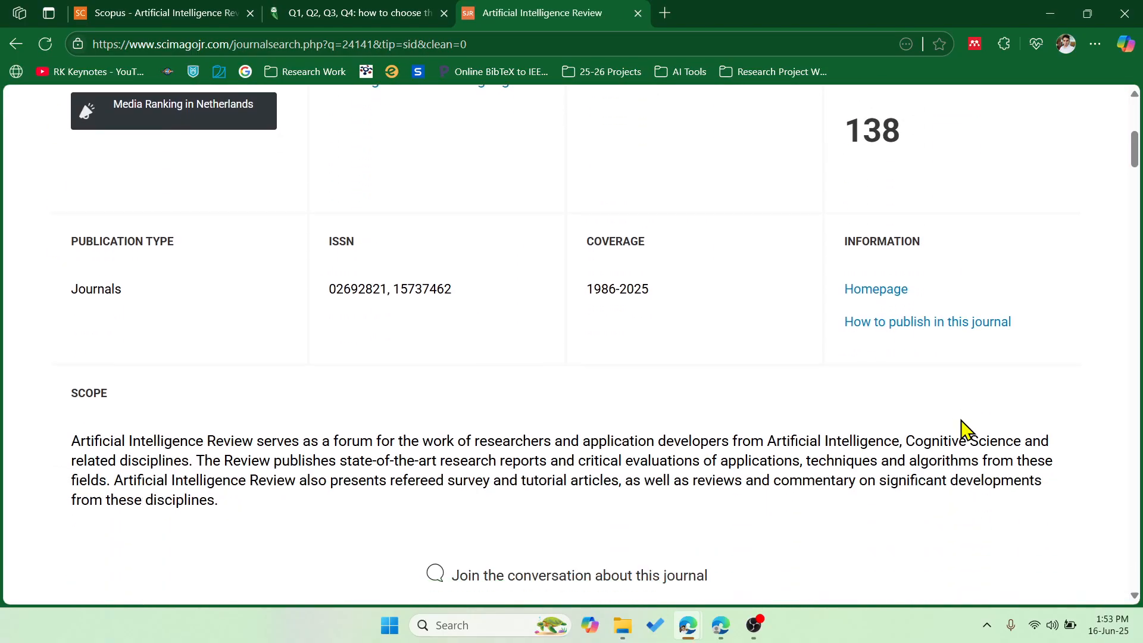
{"action": "scroll", "scroll_direction": "down", "scroll_amount": 3}
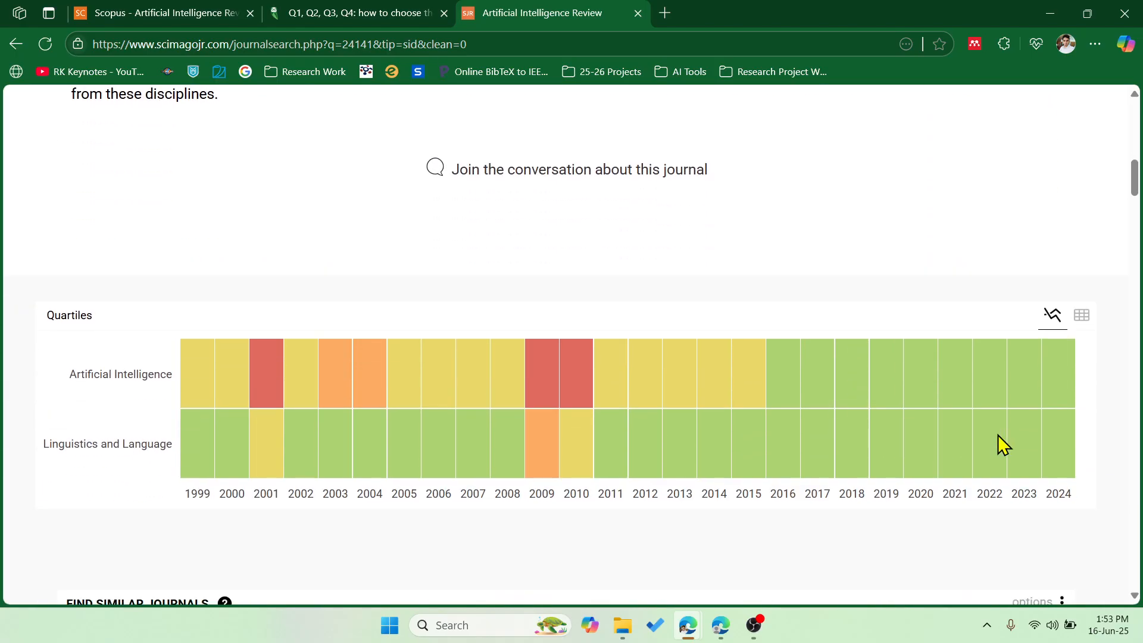
{"action": "mouse_move", "coordinate": [867, 441]}
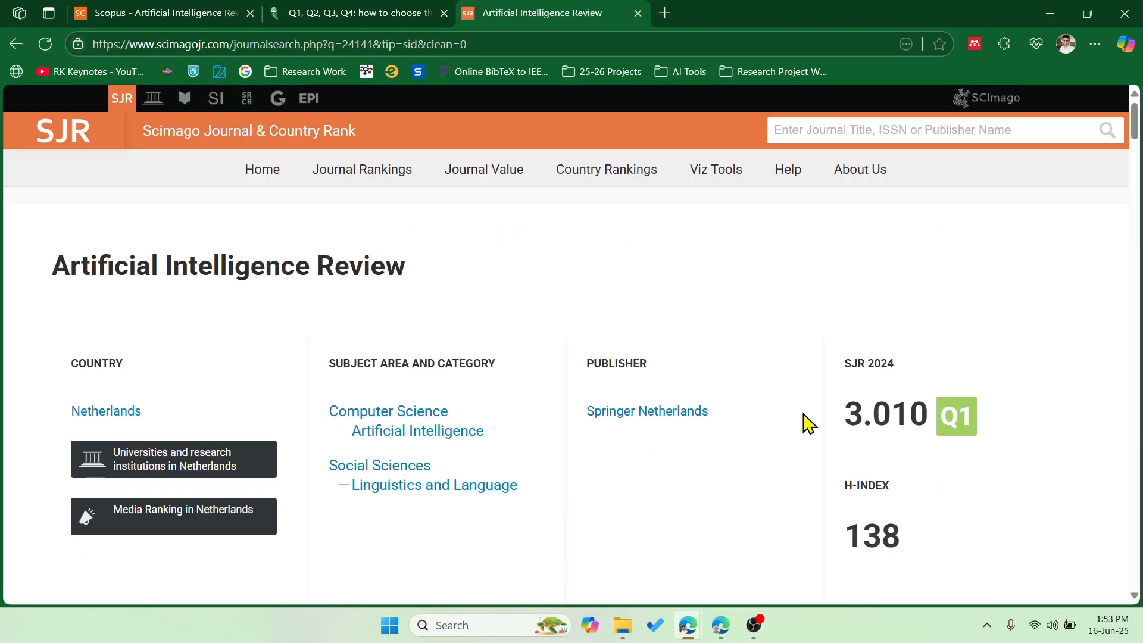
{"action": "mouse_move", "coordinate": [806, 452]}
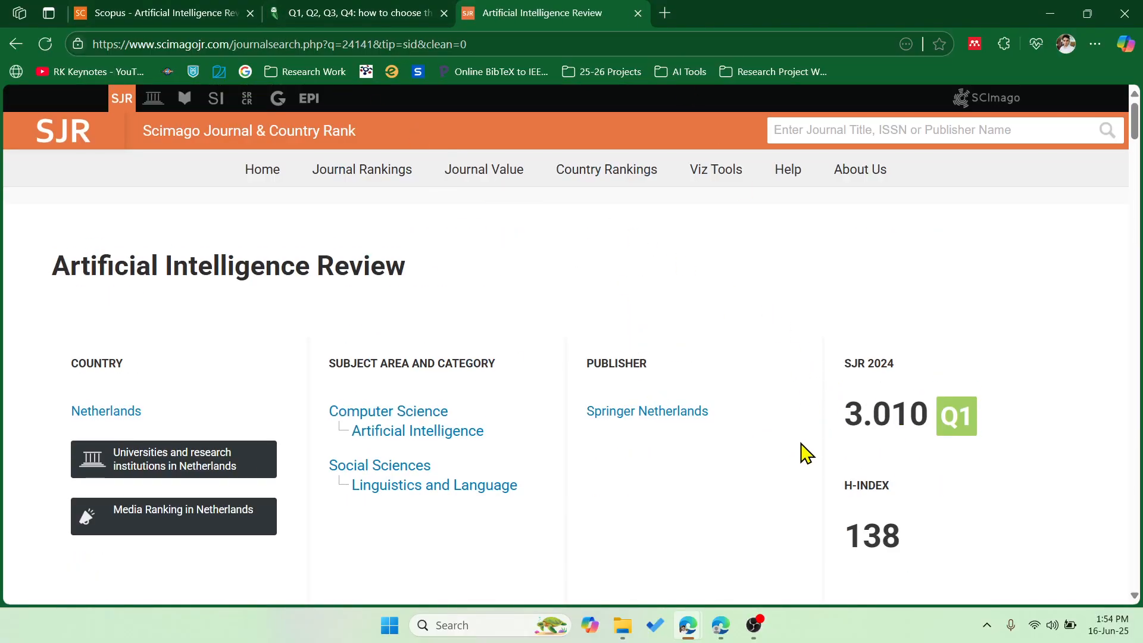
{"action": "mouse_move", "coordinate": [770, 485]}
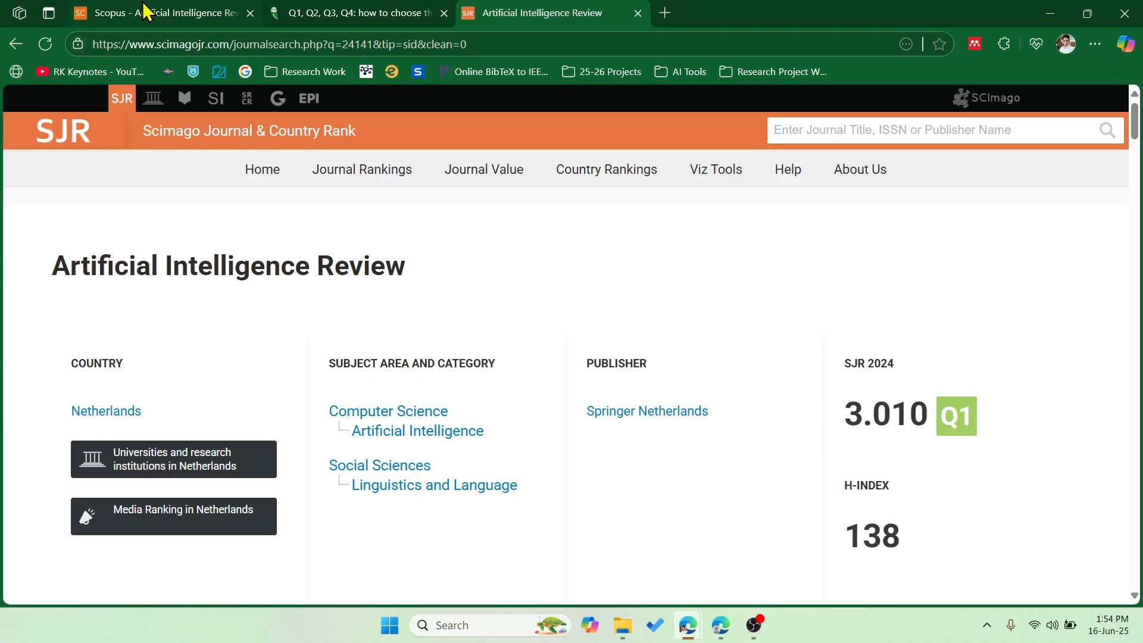
Switch back to the Scopus tab with Artificial Intelligence Review's 99th percentile result
{"action": "left_click", "coordinate": [160, 13]}
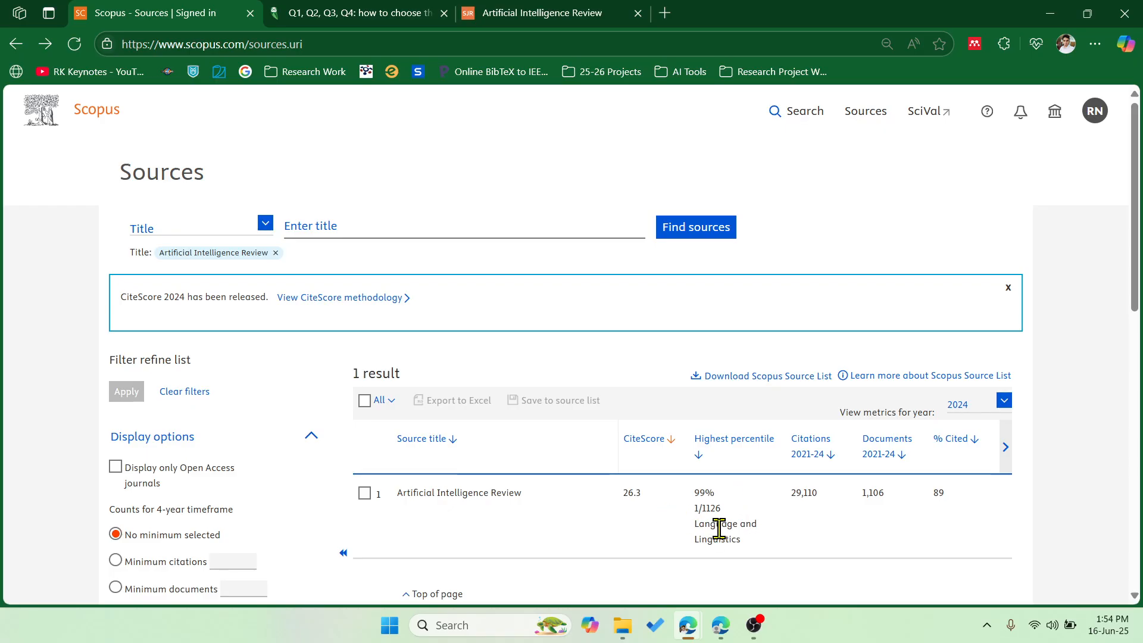
{"action": "mouse_move", "coordinate": [764, 521]}
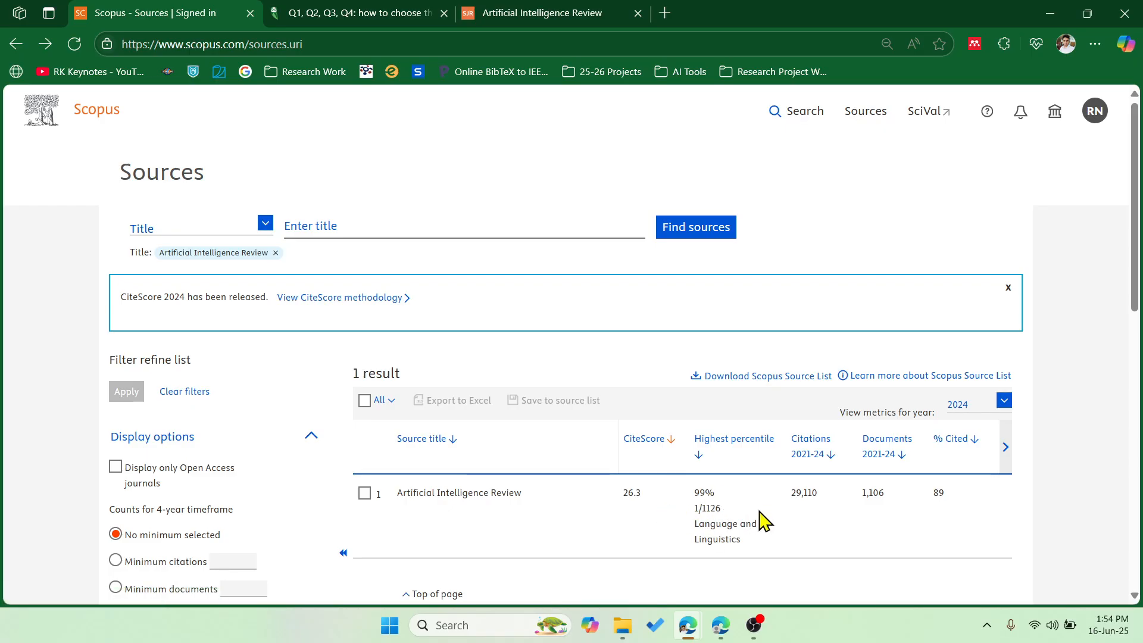